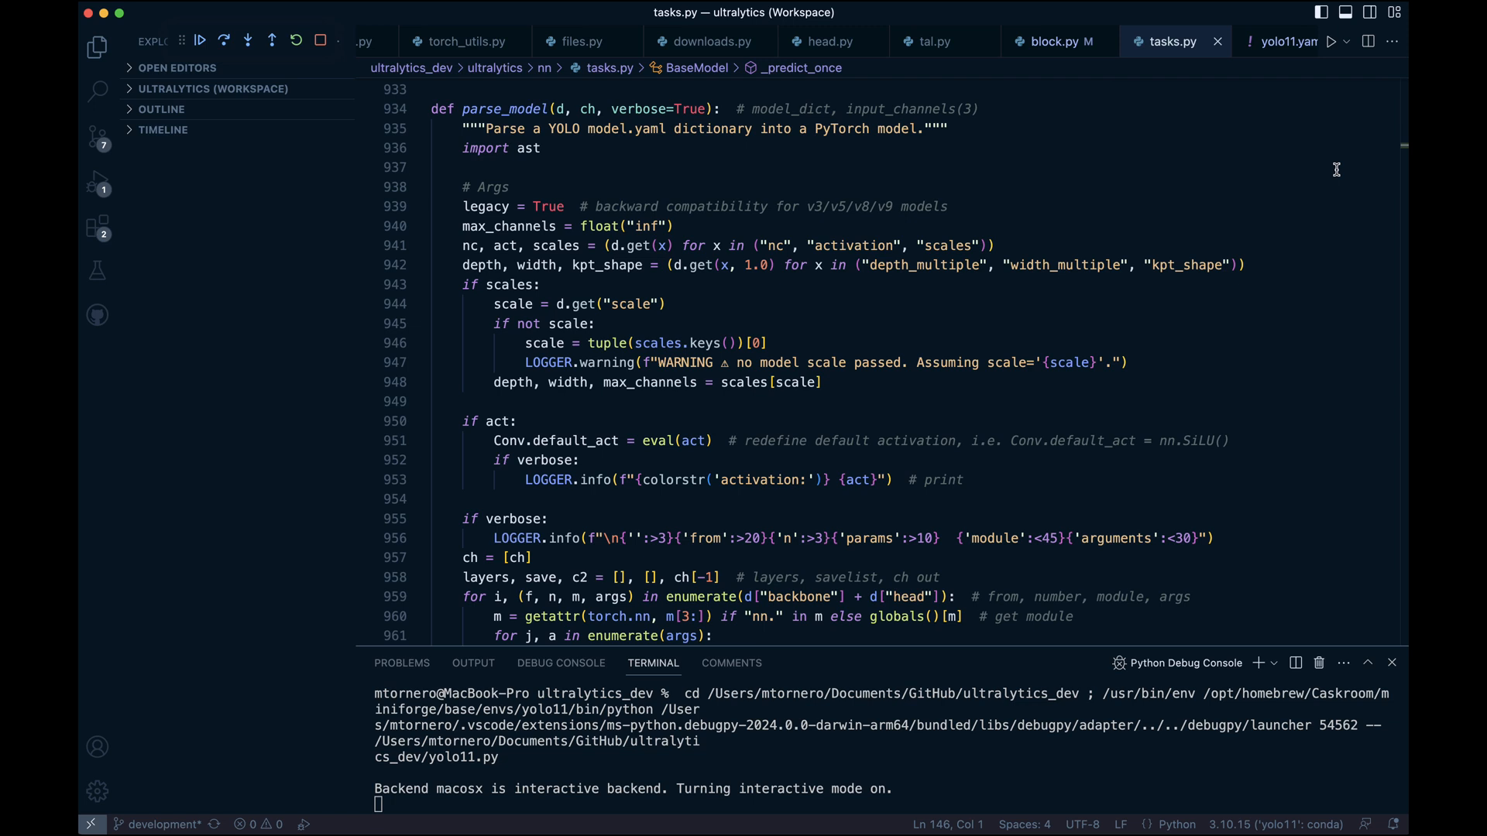
Scroll past the YOLO11 architecture diagram to the yolo11l 640×640 shape-calculation cell
scroll("down", 3)
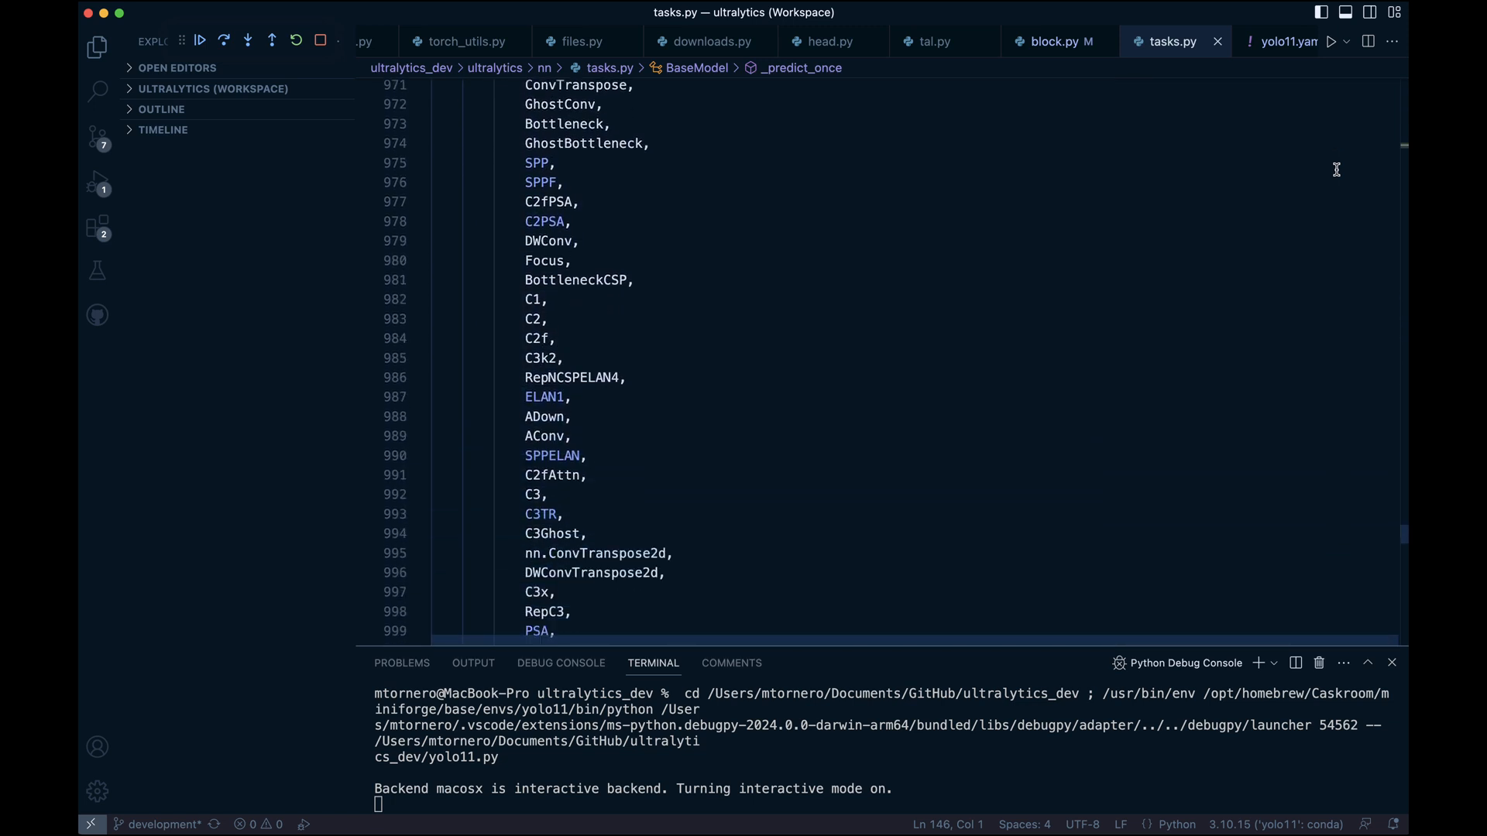
scroll("down", 3)
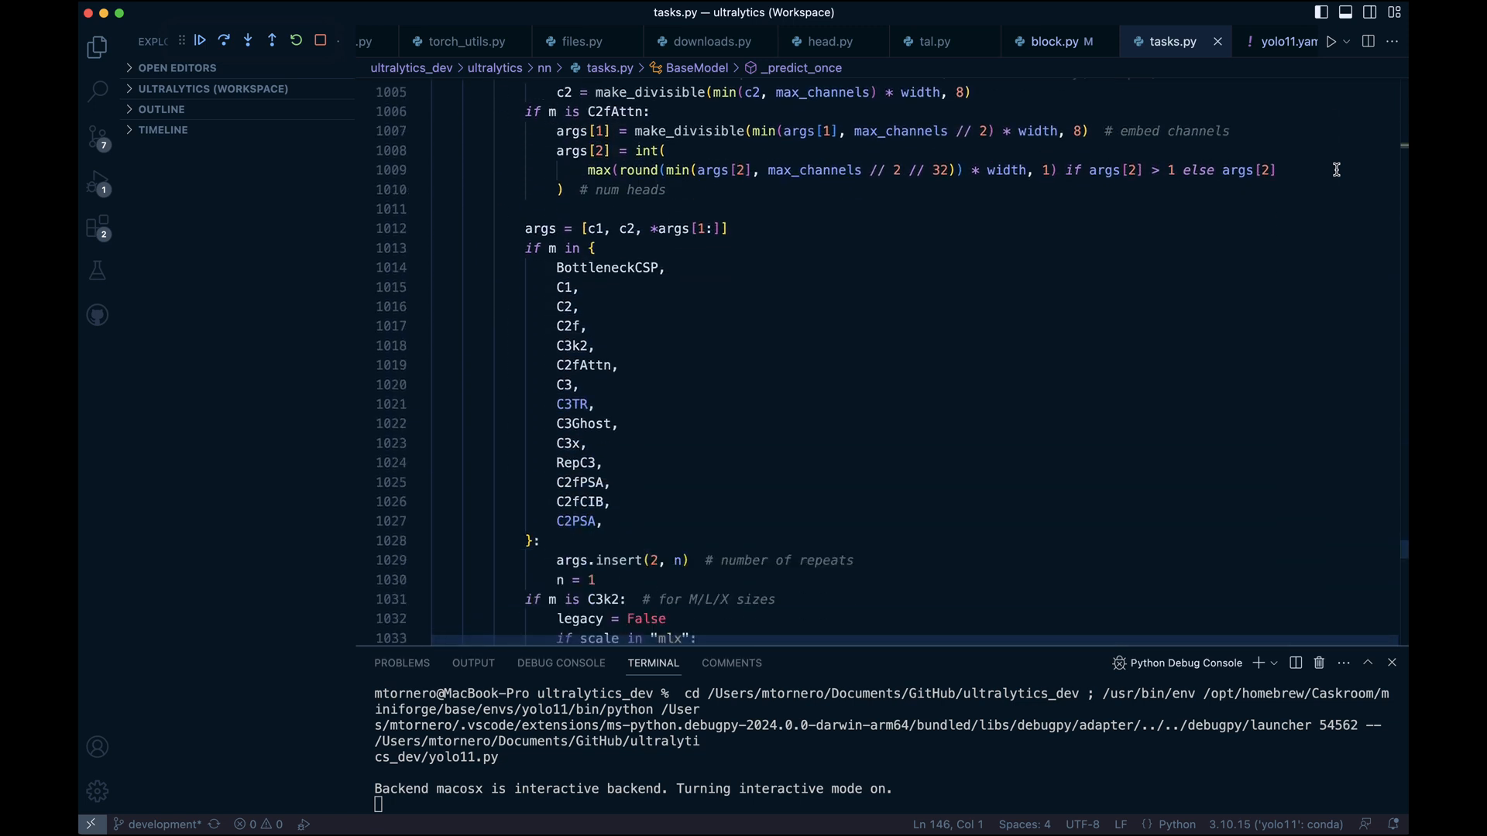
scroll("down", 3)
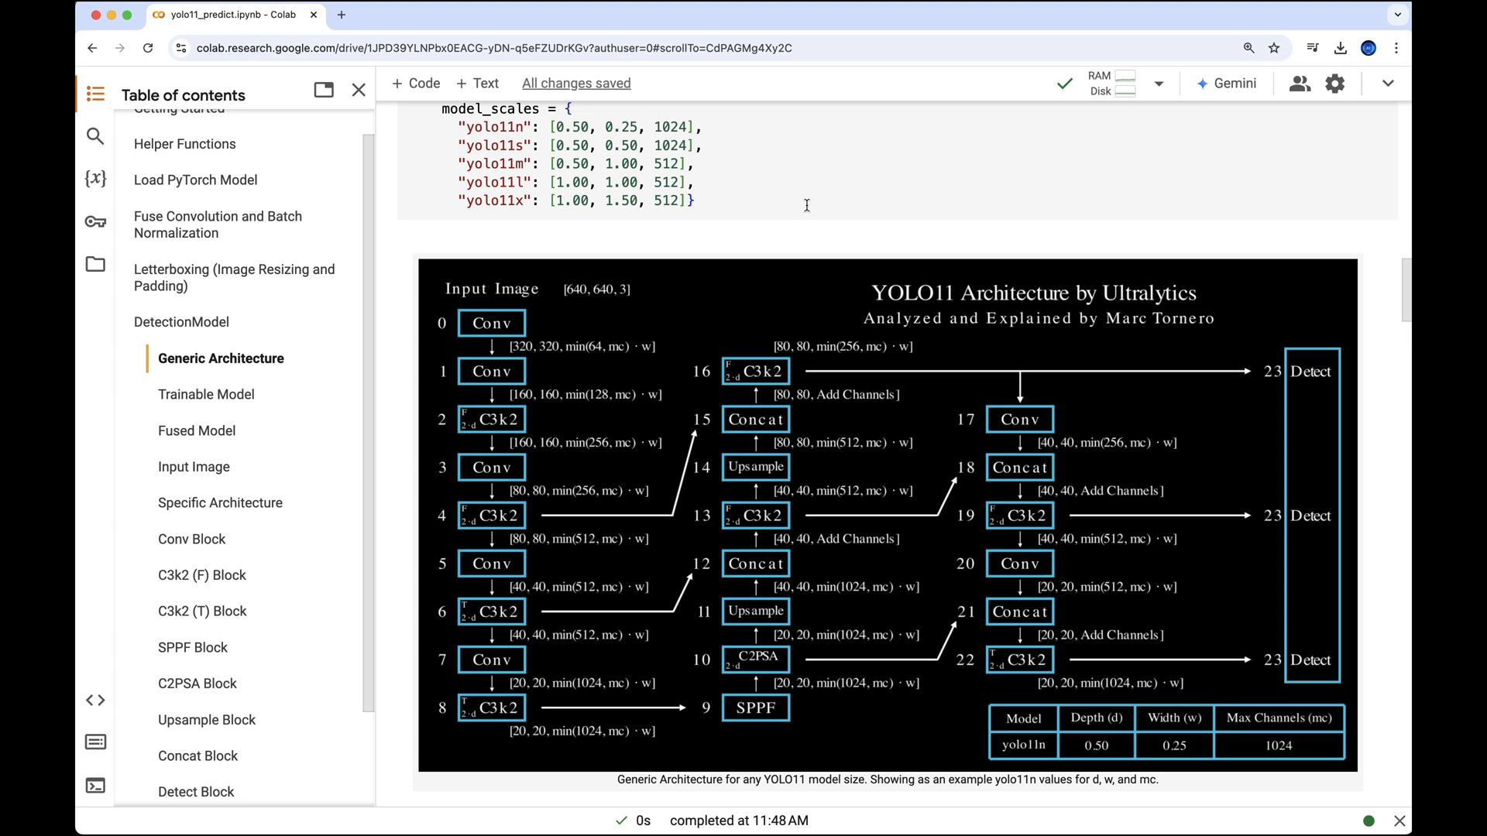
scroll("down", 3)
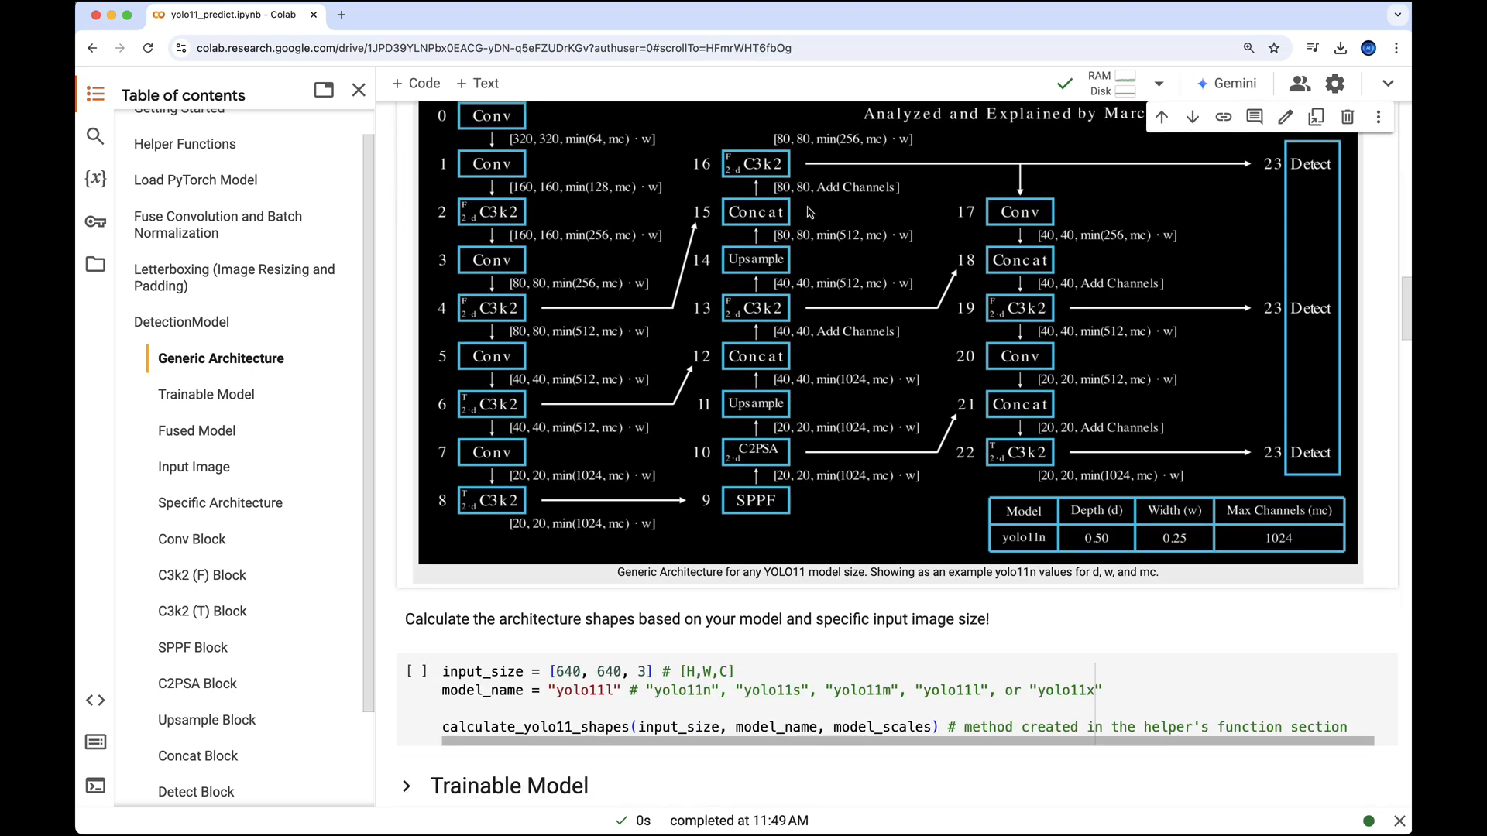
scroll("down", 3)
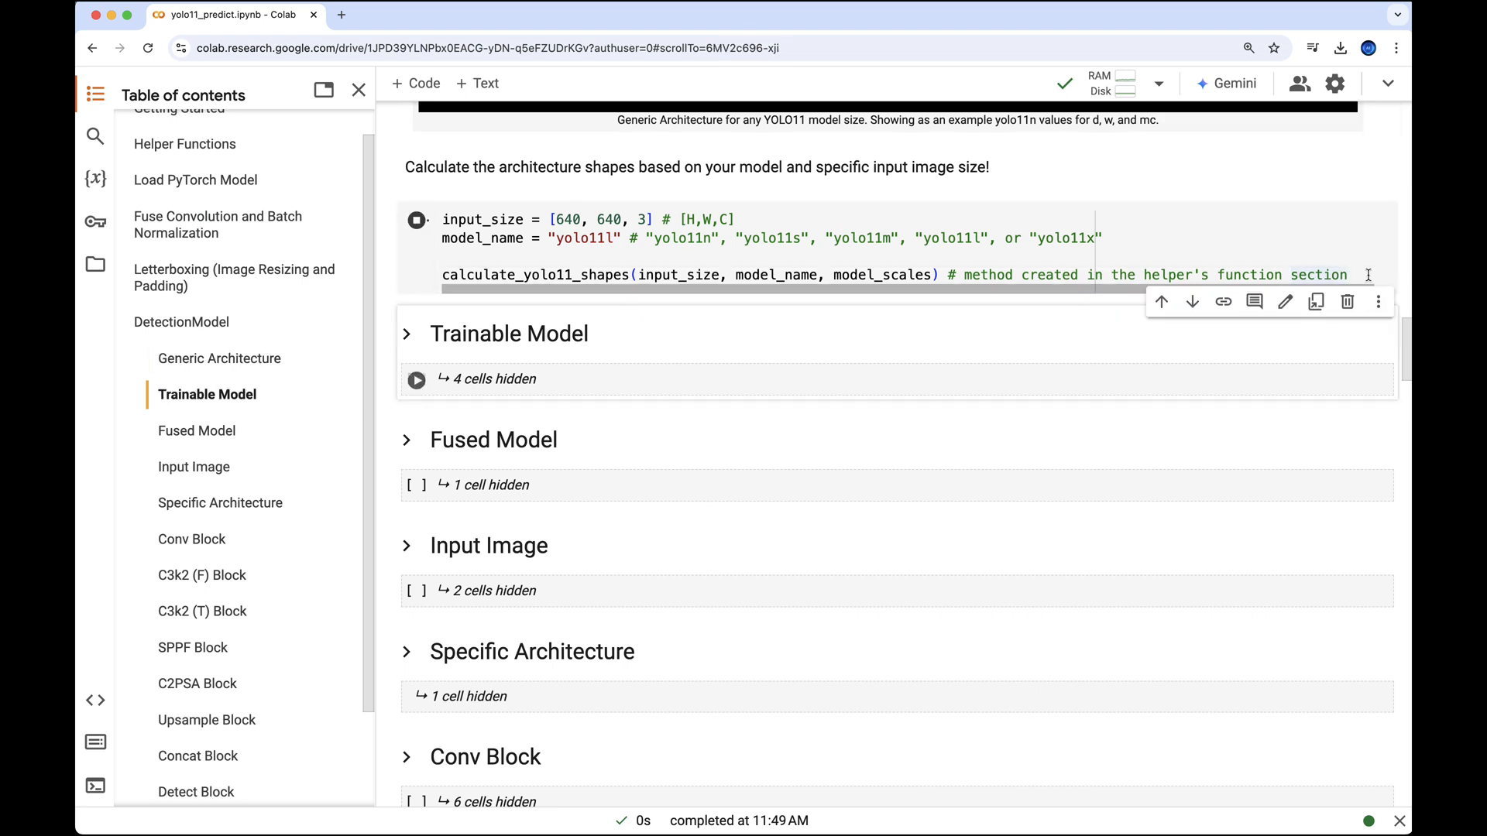
Rerun the shape cell for yolo11n with input [480, 640, 3] and scroll the stage table
left_click(415, 220)
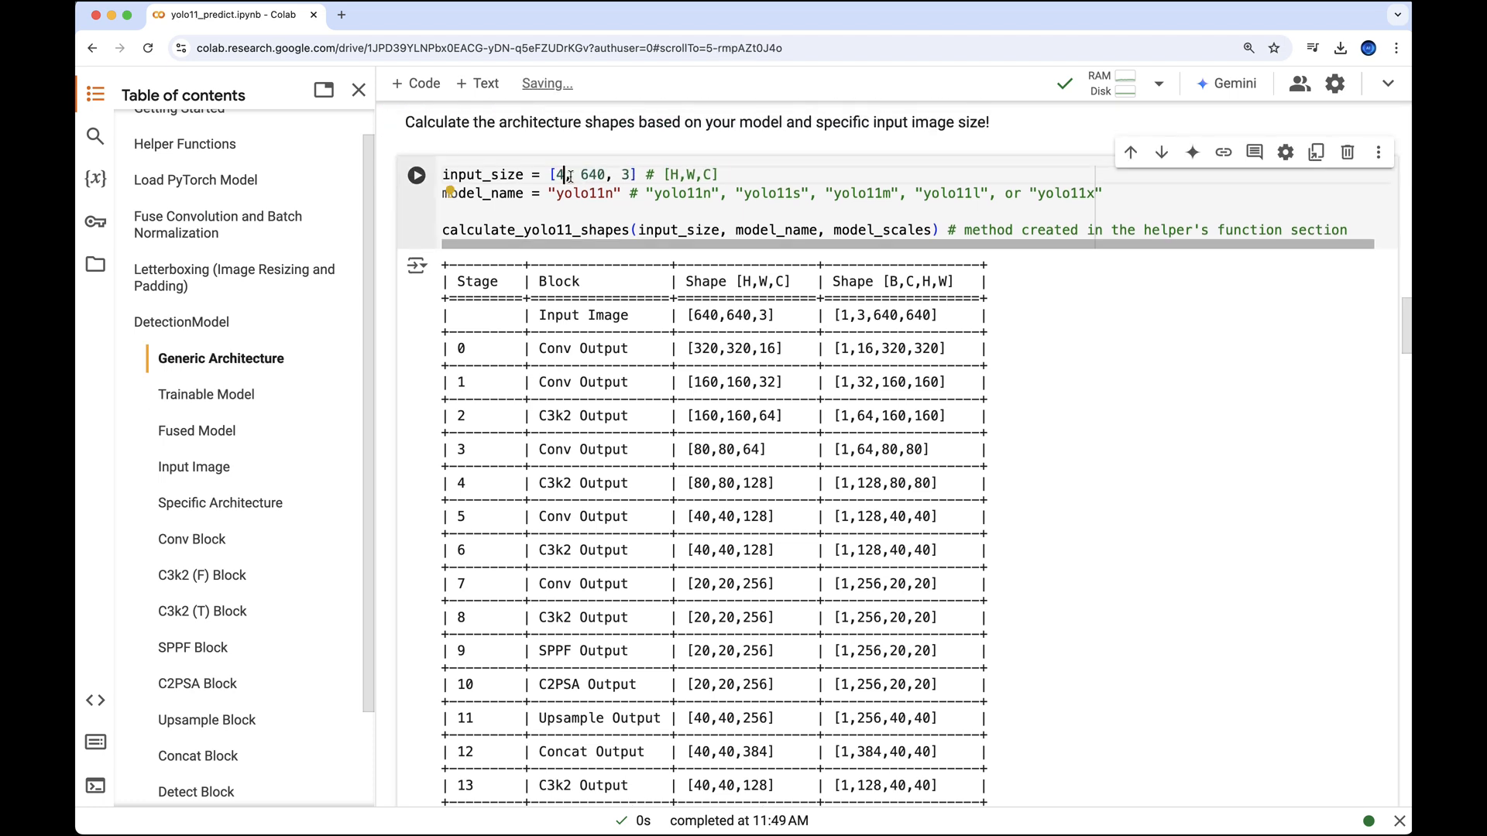
scroll("down", 3)
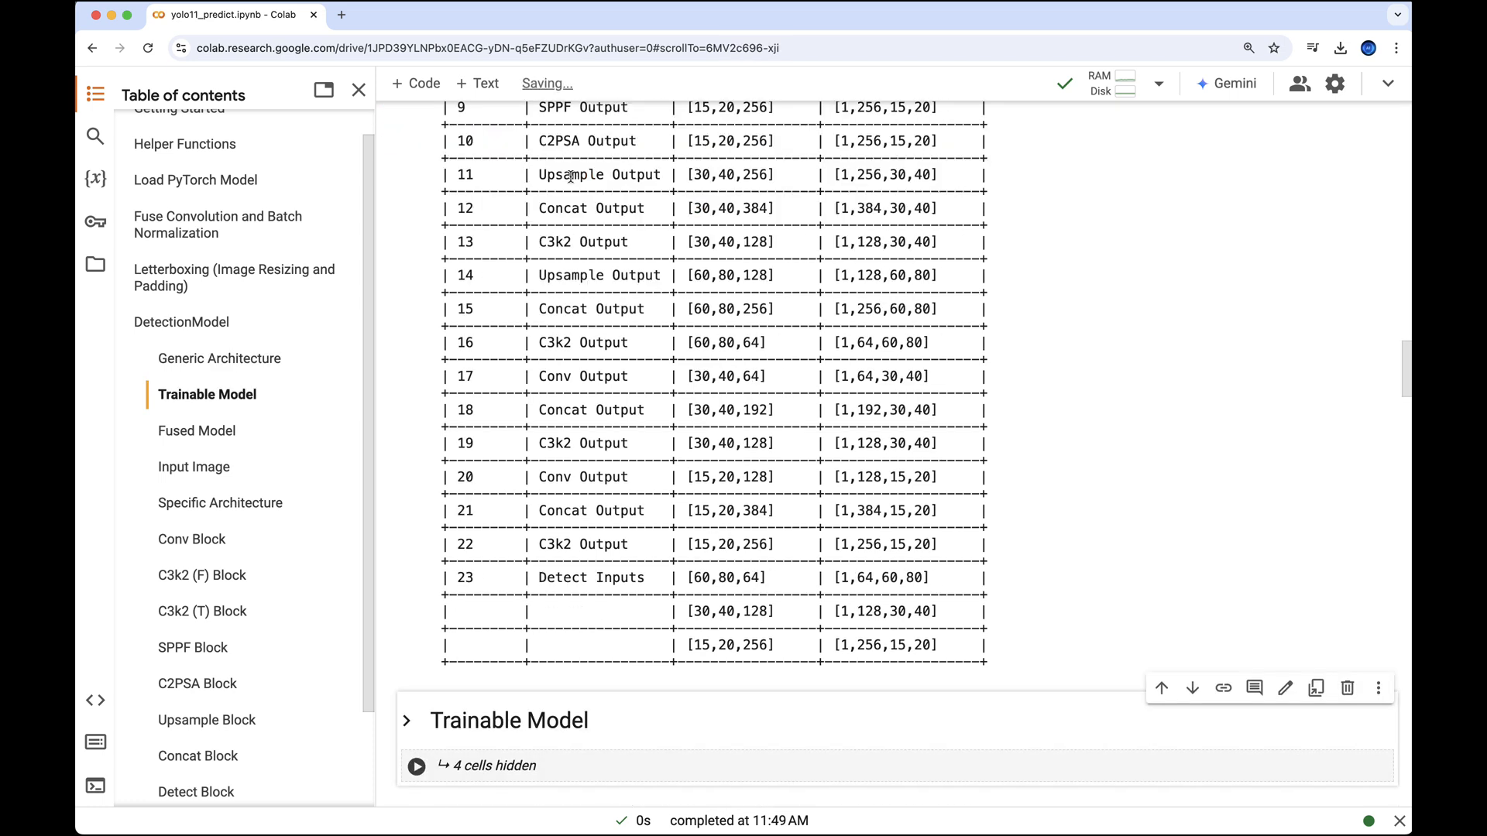
scroll("down", 3)
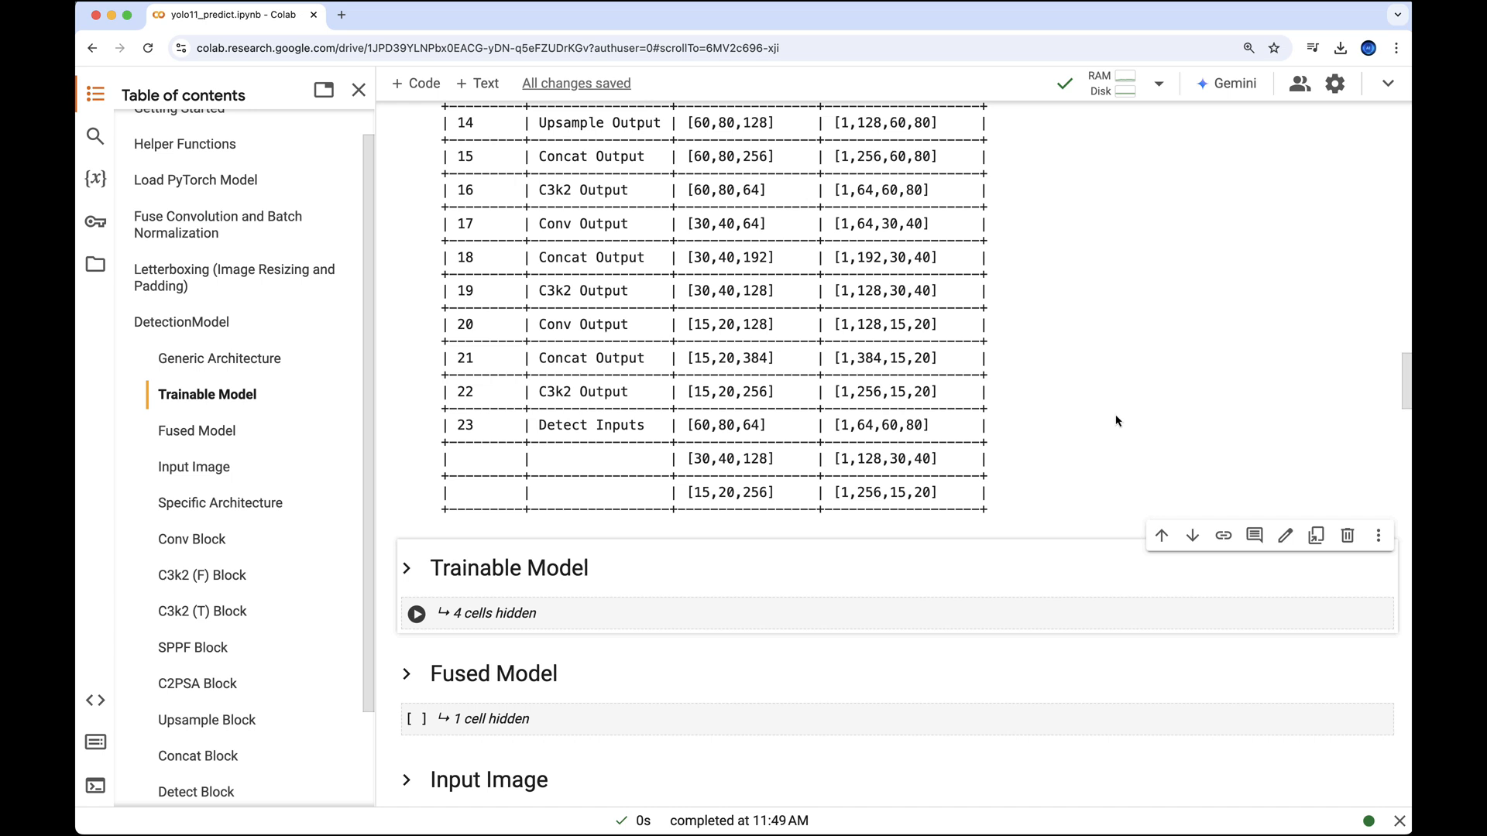
scroll("down", 3)
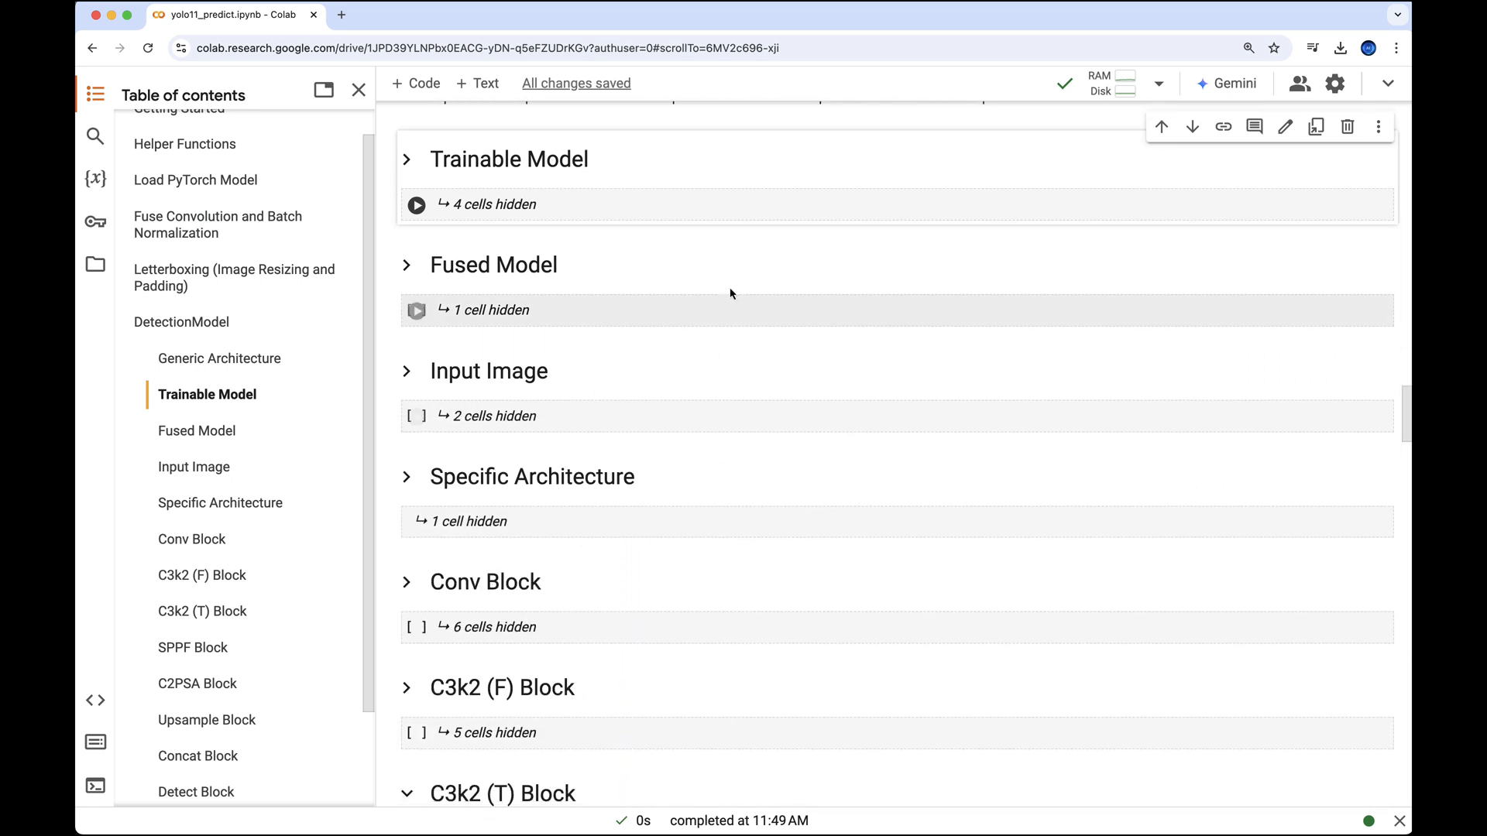
Run the Trainable Model layer-enumeration cell and scroll its output to Layer 319
left_click(408, 160)
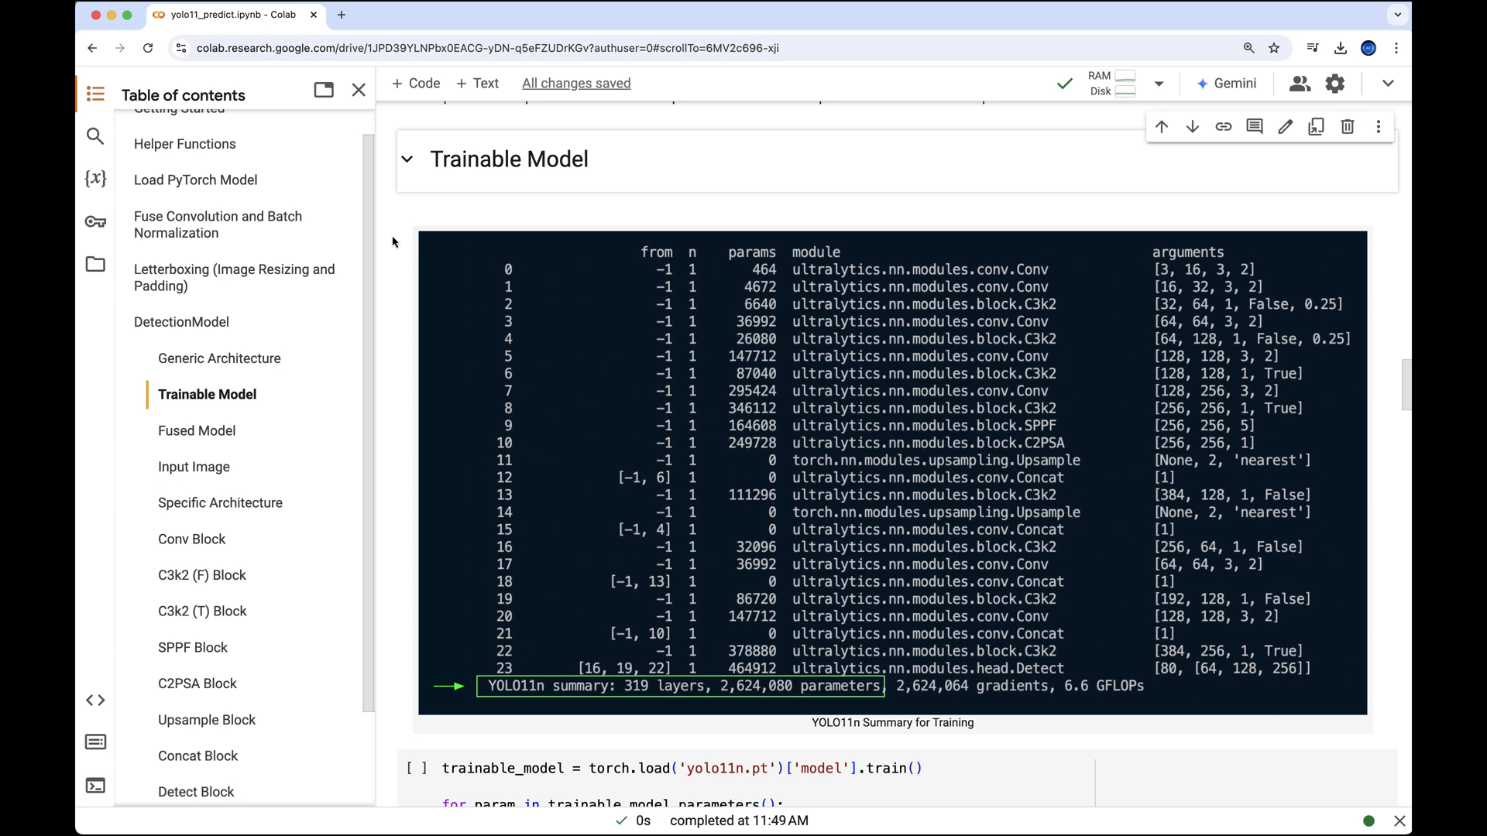
scroll("down", 3)
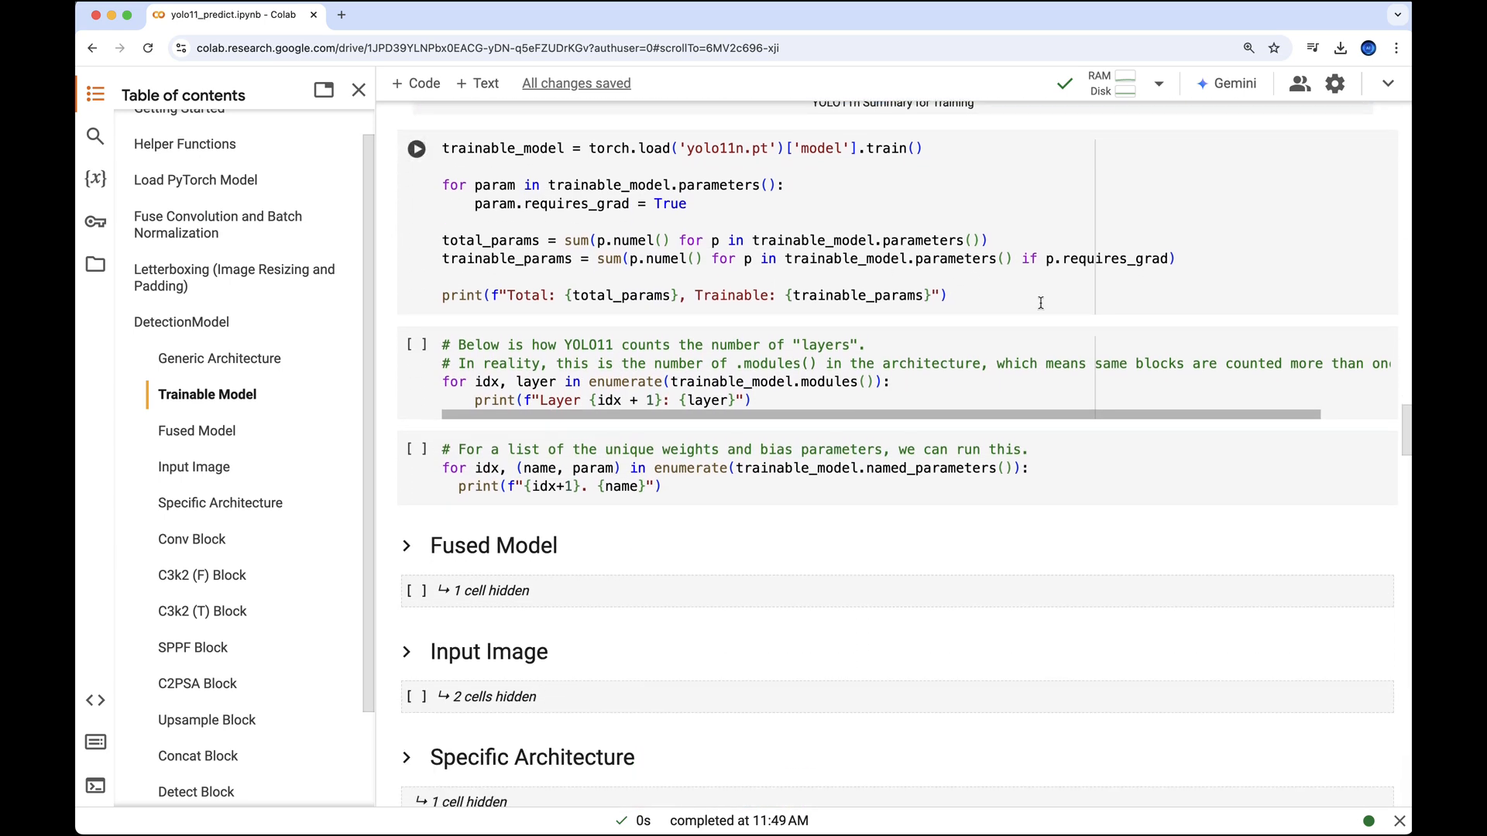
left_click(417, 148)
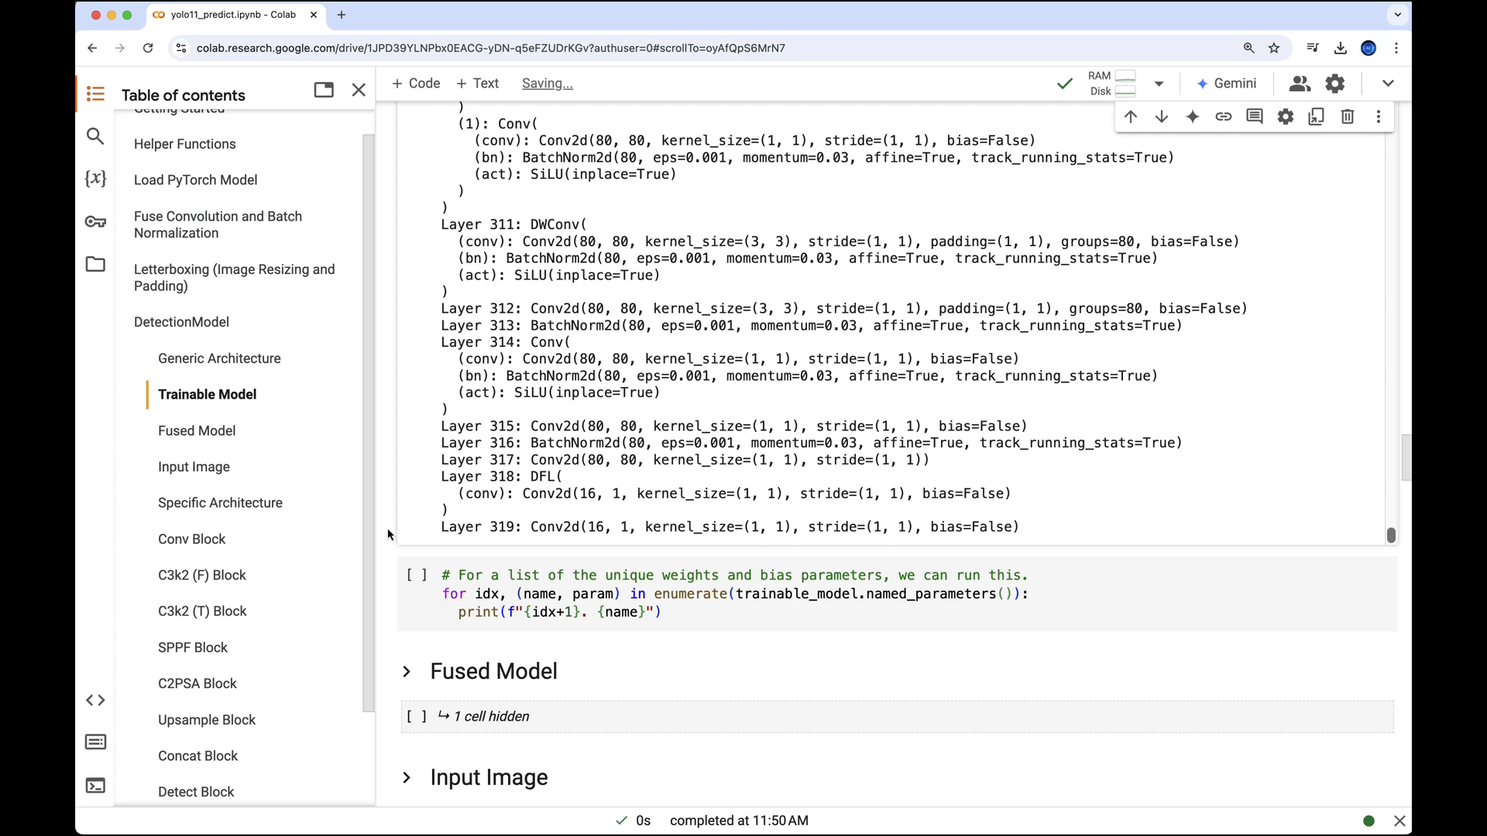
scroll("down", 3)
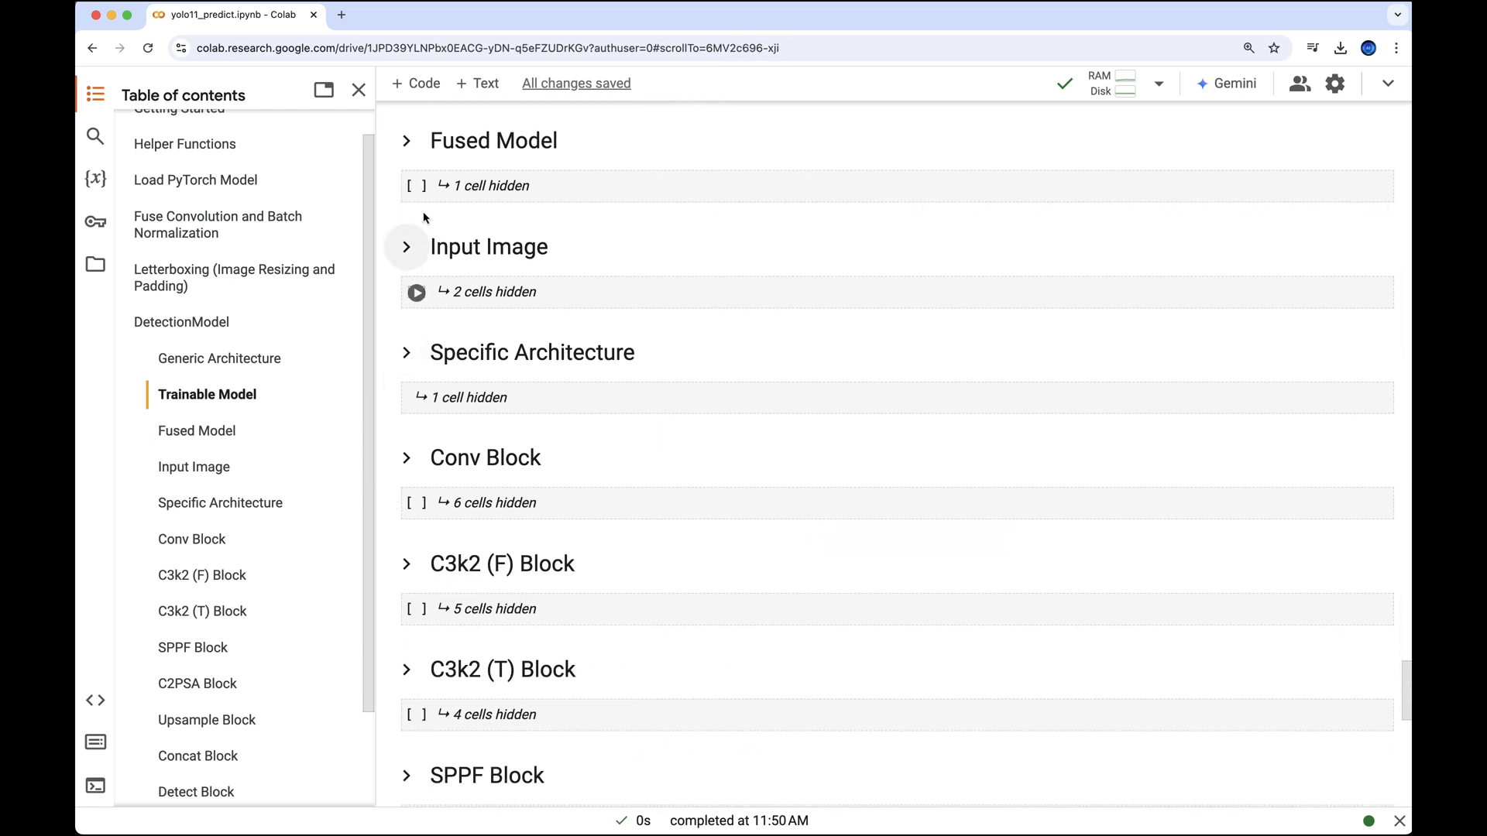
Run the Fused Model cell and scroll through the fused YOLO11n module structure
left_click(406, 140)
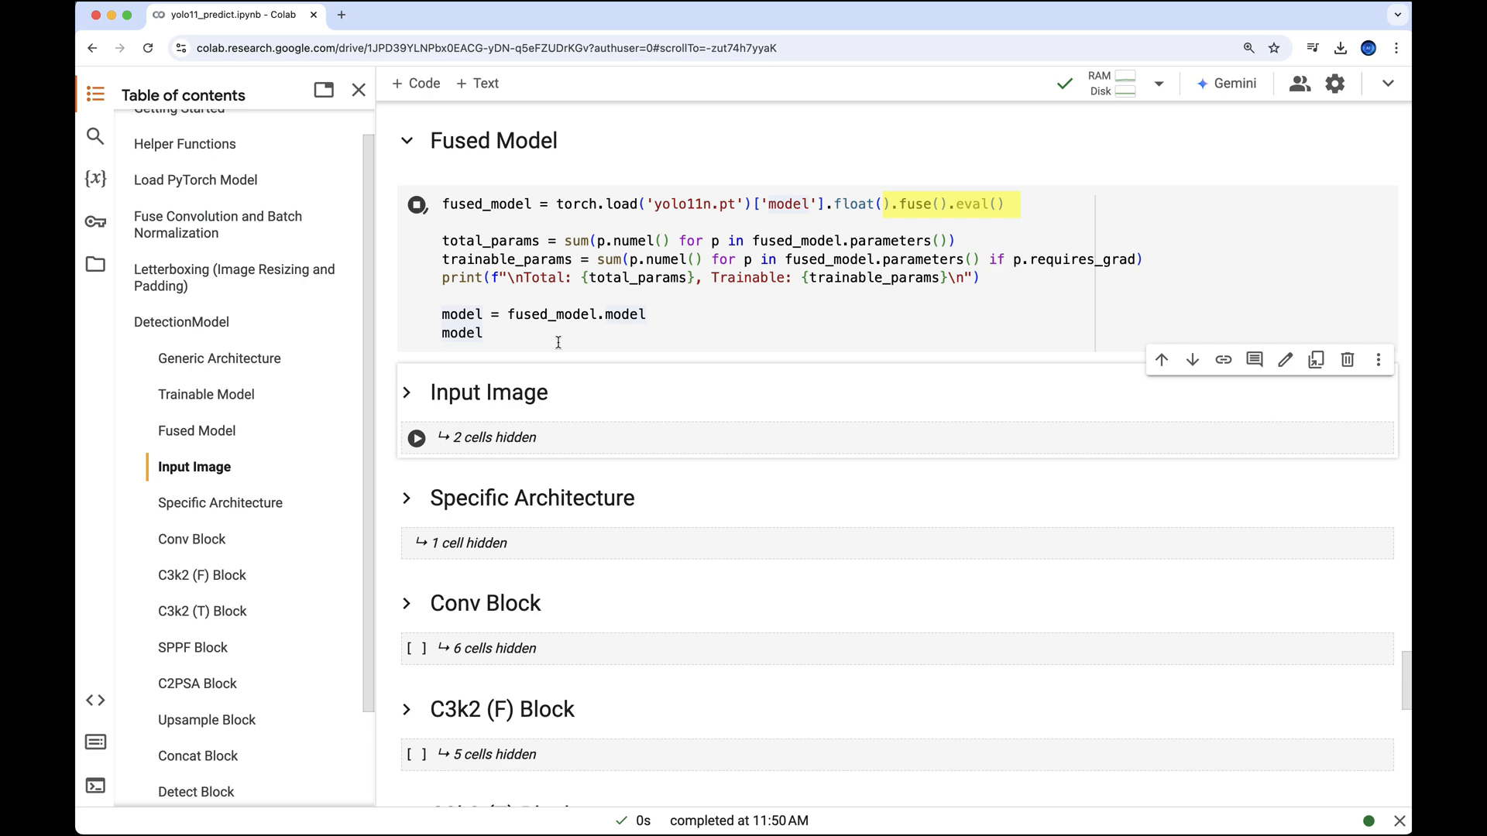
left_click(415, 204)
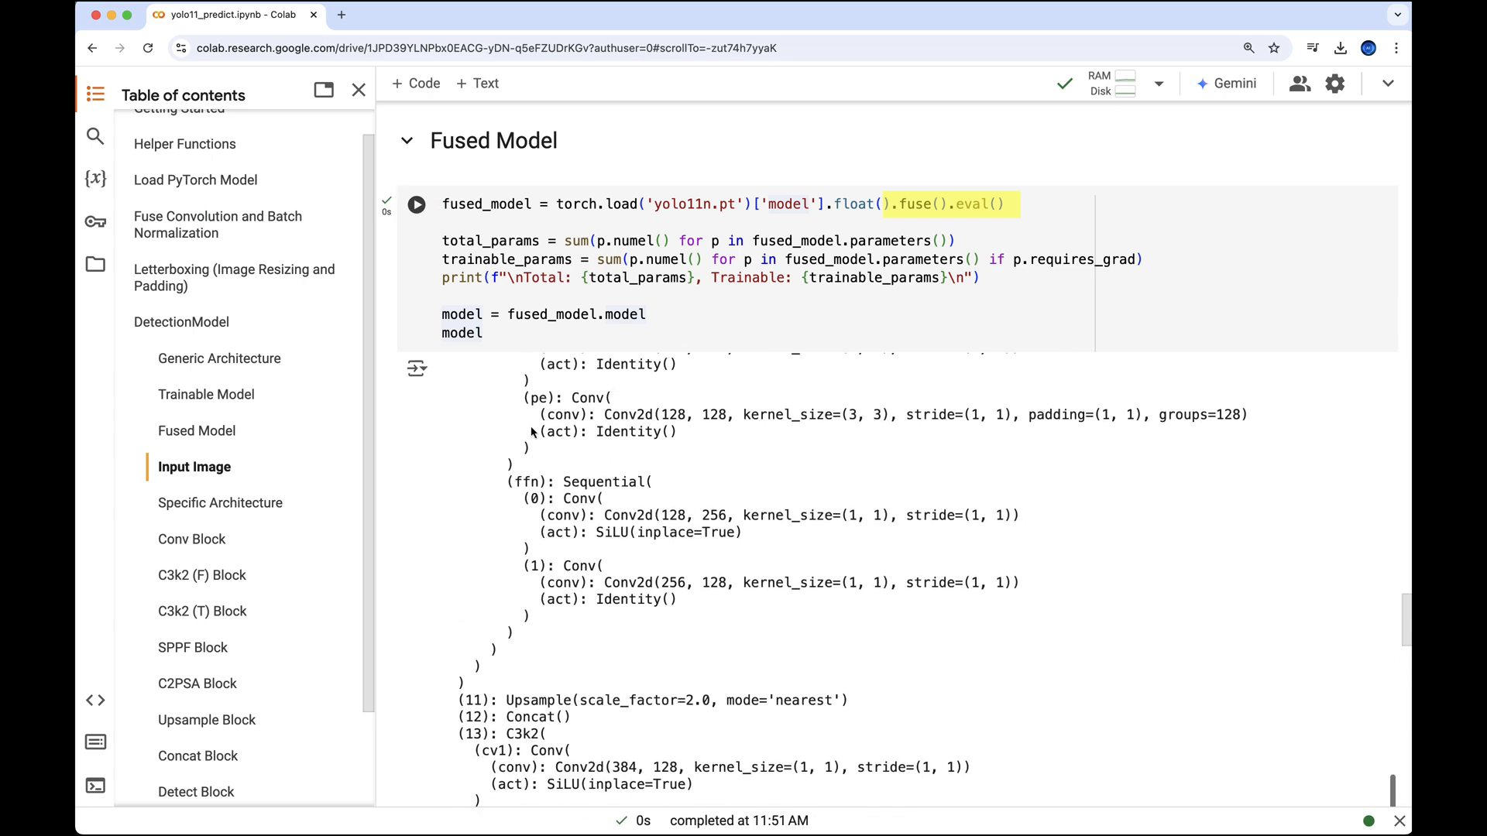
left_click(415, 204)
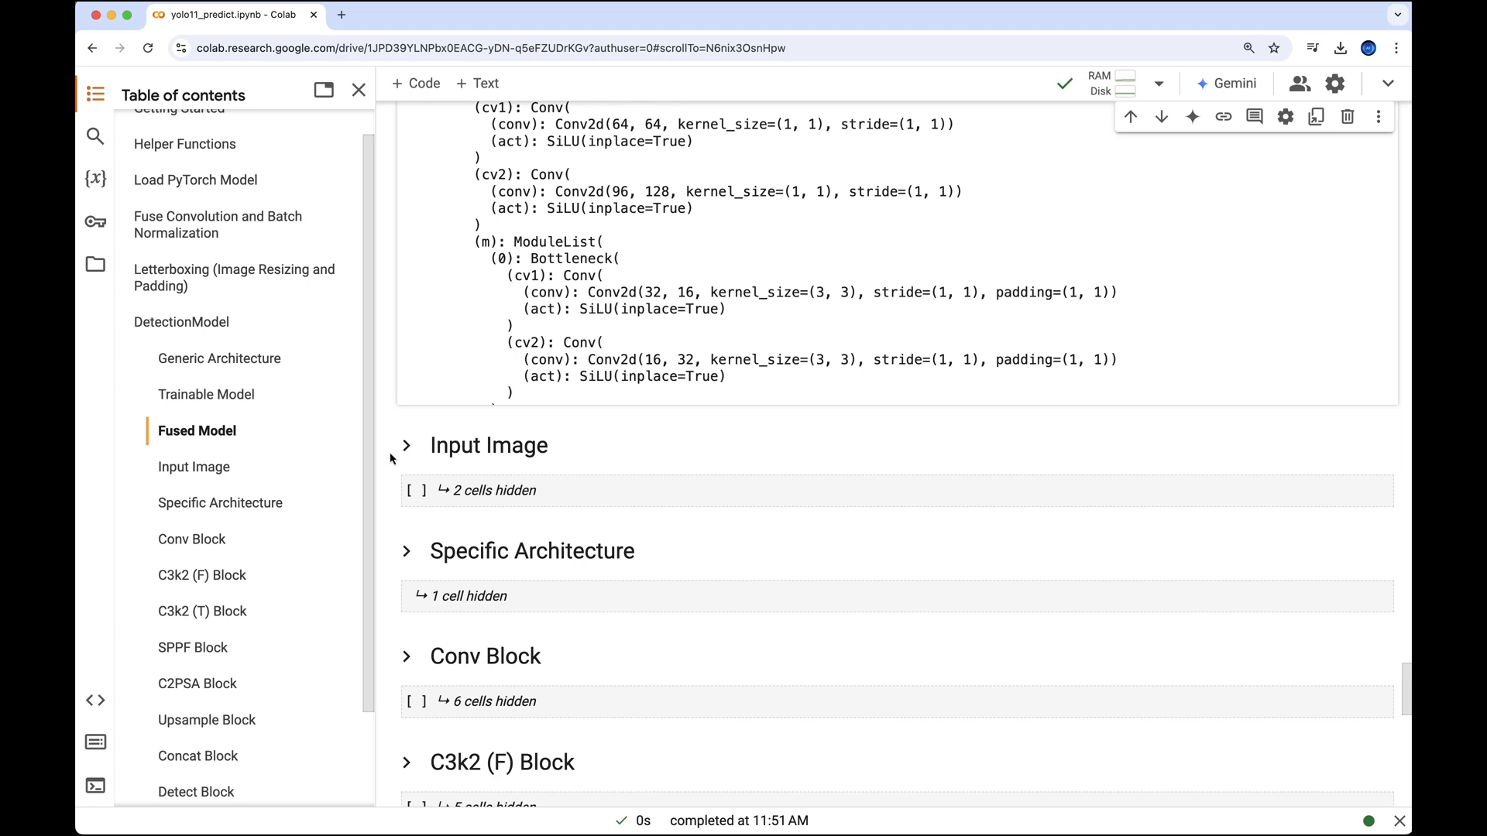
scroll("down", 3)
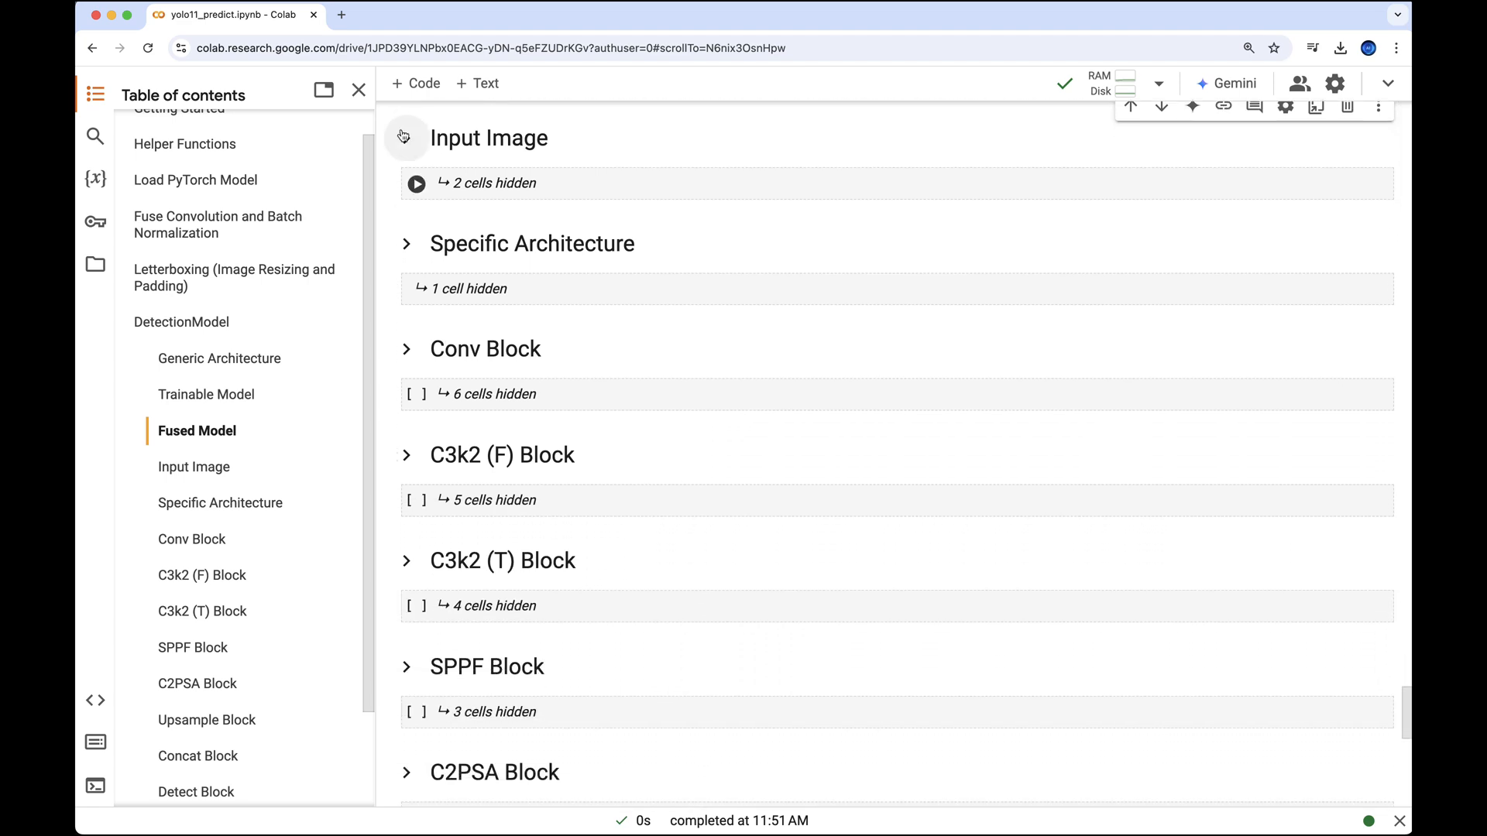
Load x.pt and show the 1×3×480×640 red SUV image under Input Image
left_click(406, 138)
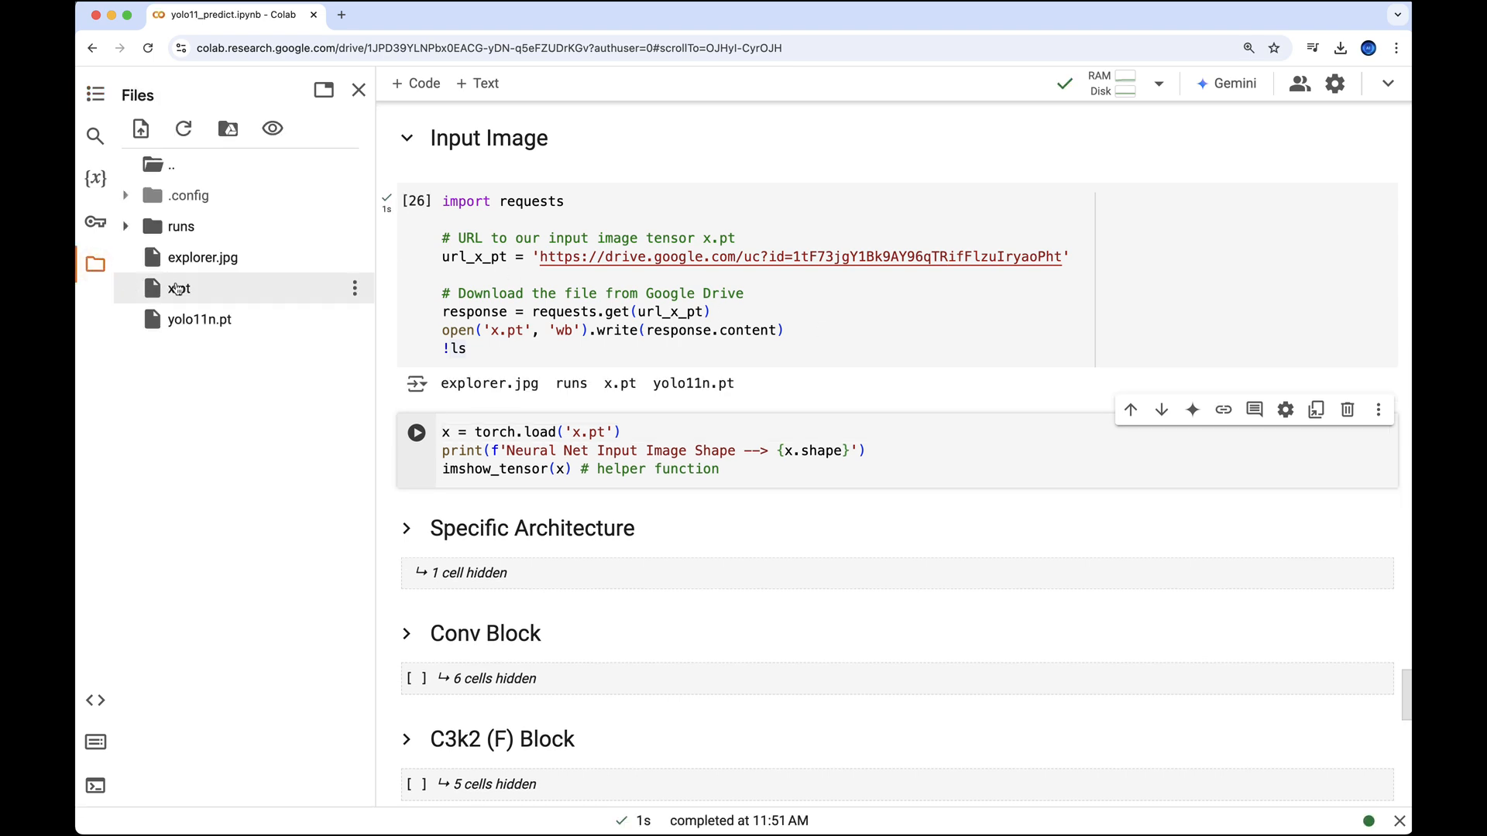
left_click(94, 94)
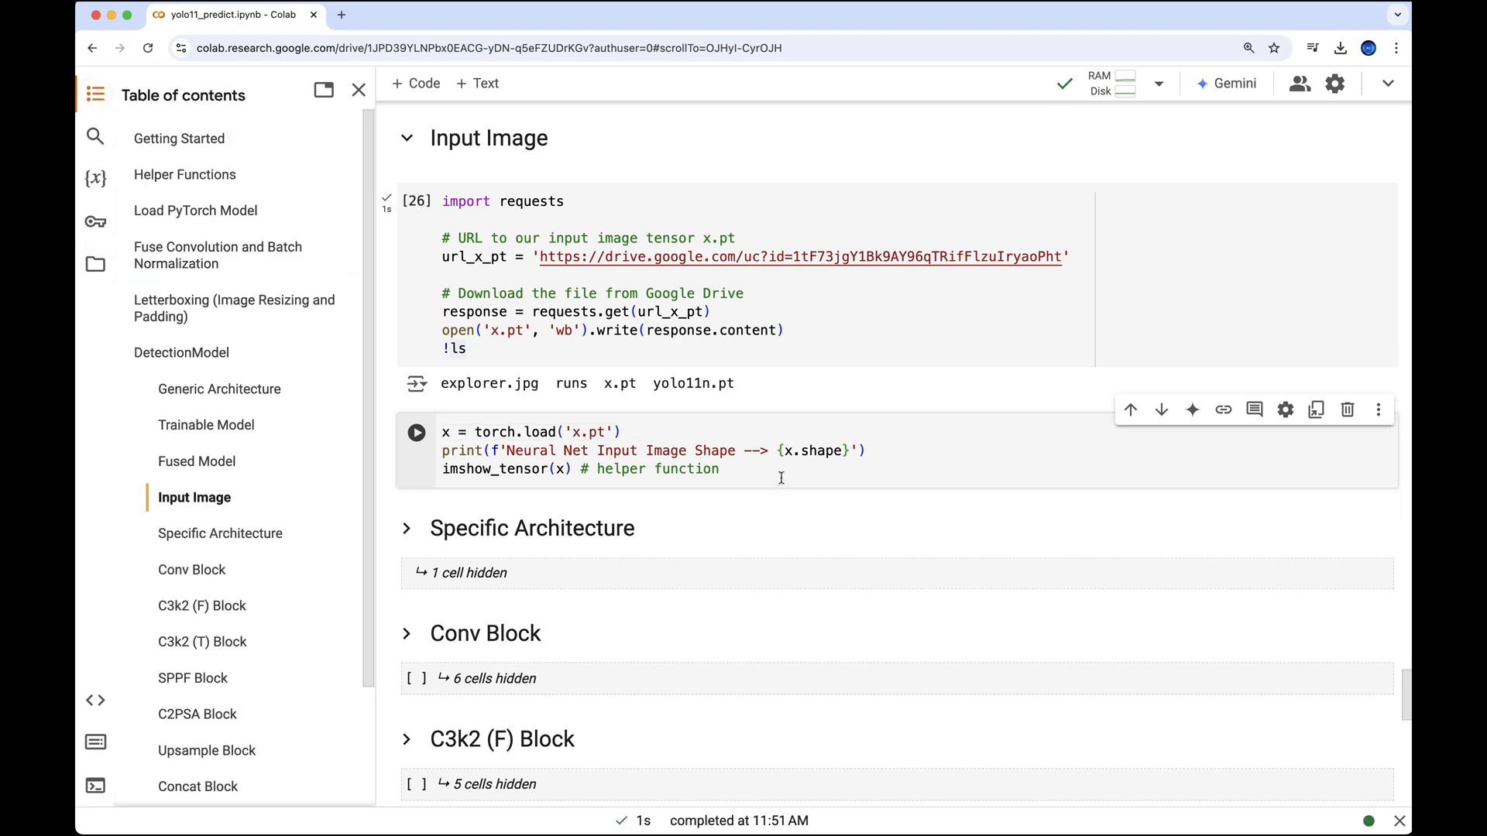
left_click(417, 433)
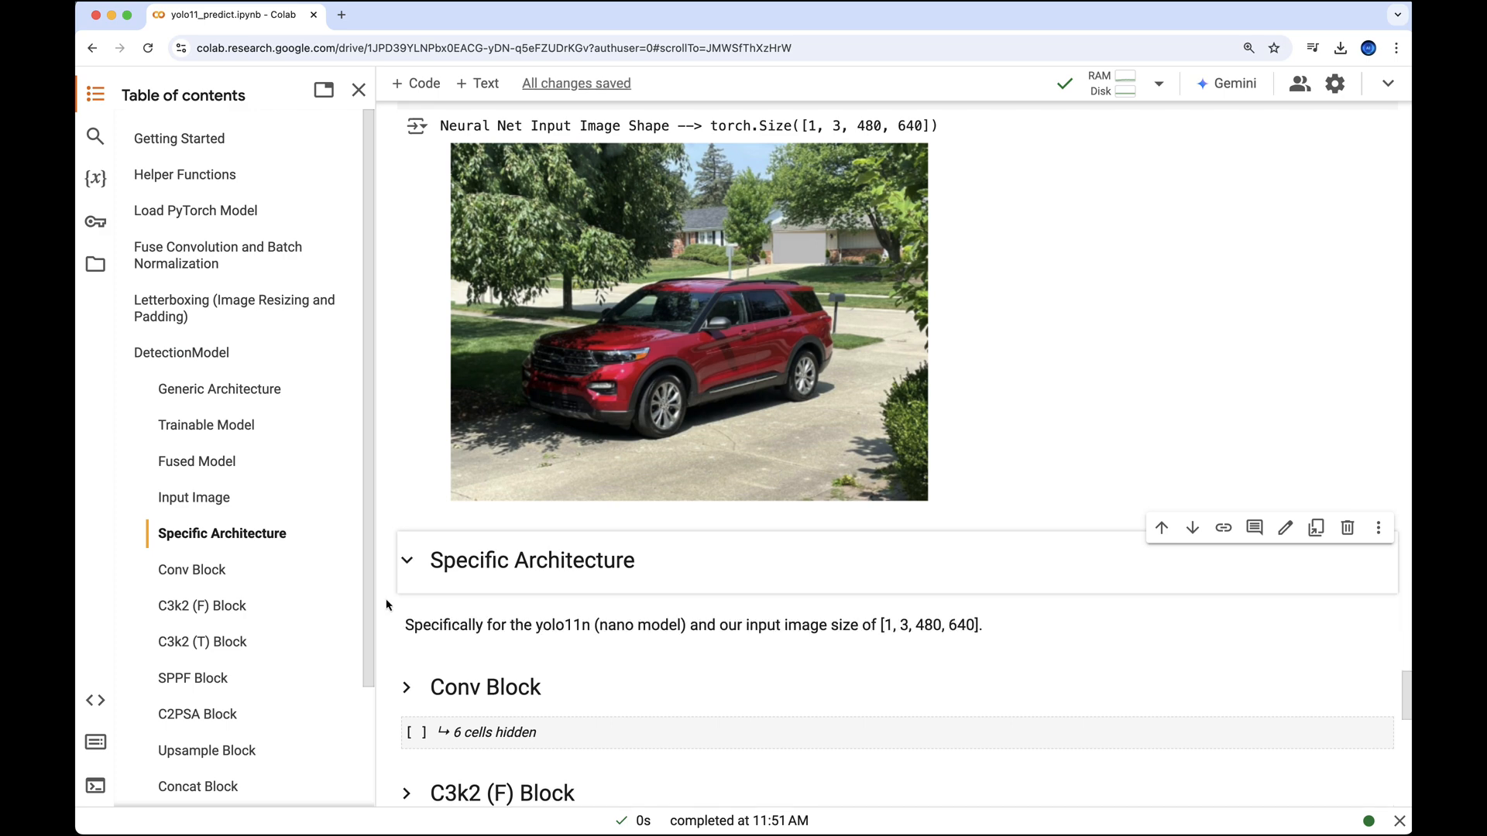
scroll("down", 3)
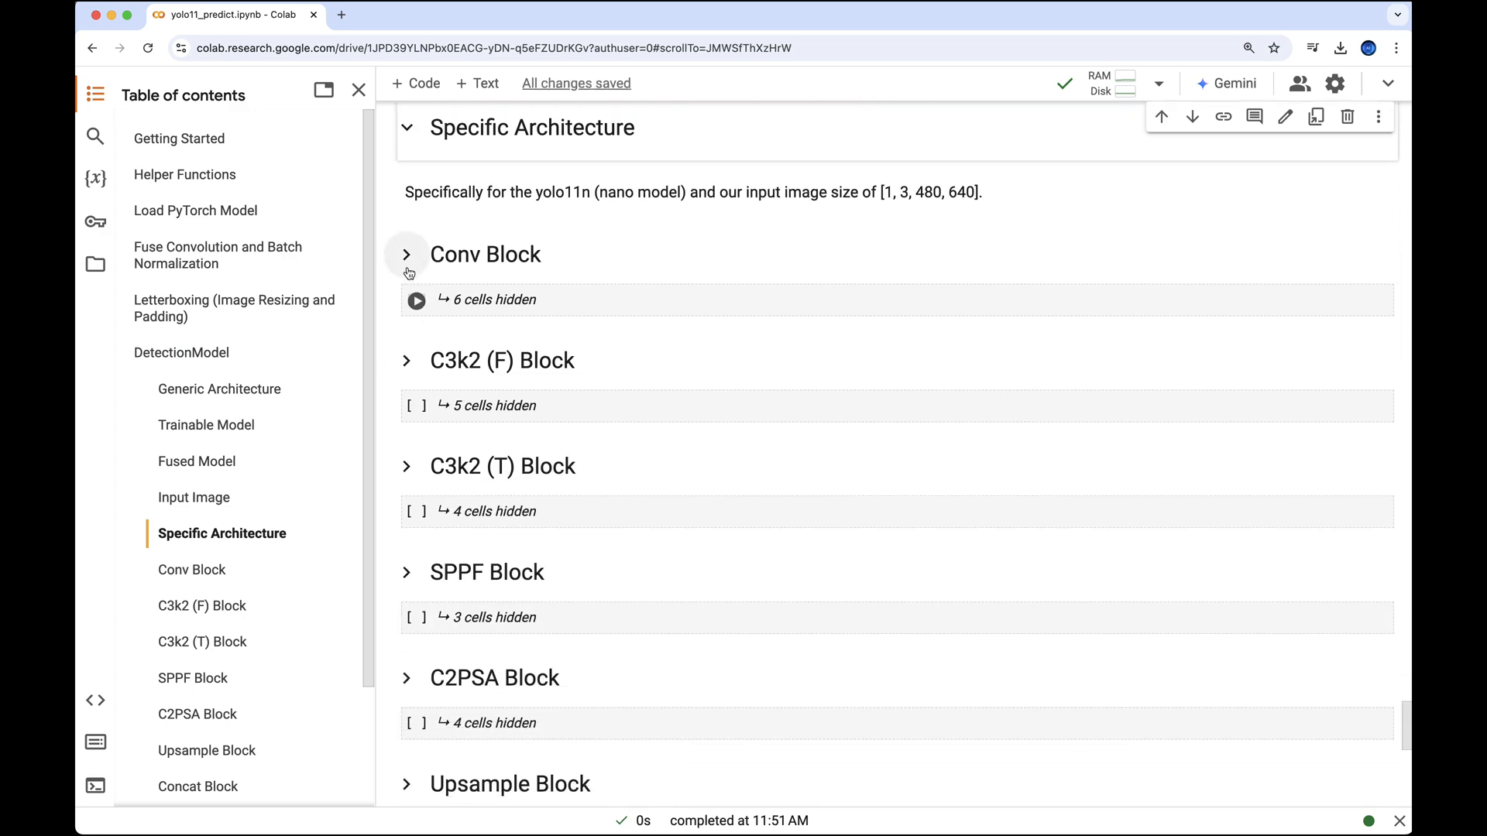
Expand the Conv Block heading to reveal the yolo11n architecture diagram
left_click(407, 254)
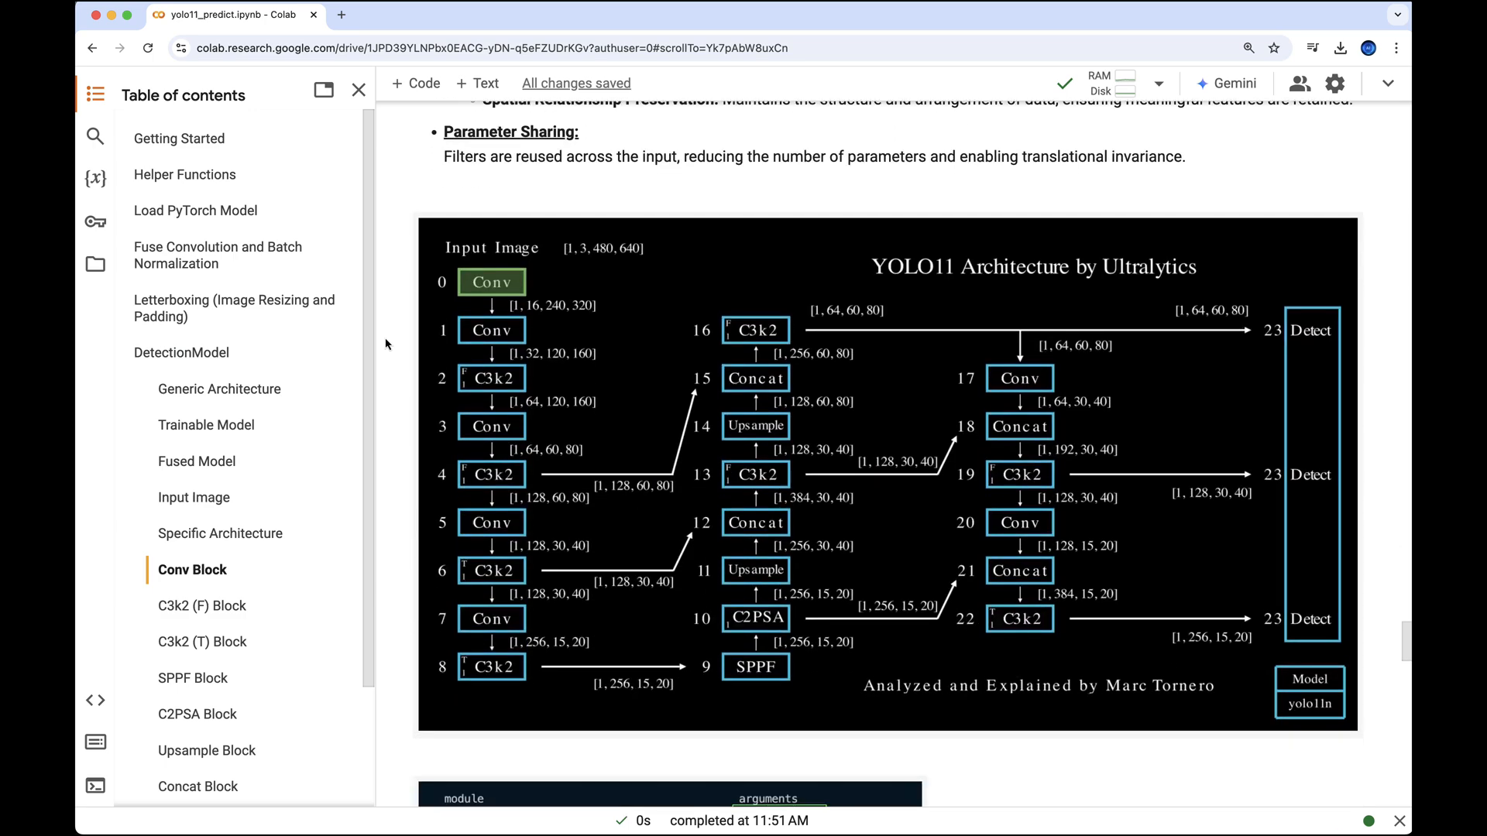
Scroll past the diagram and module table to the Conv class and autopad code
scroll("down", 3)
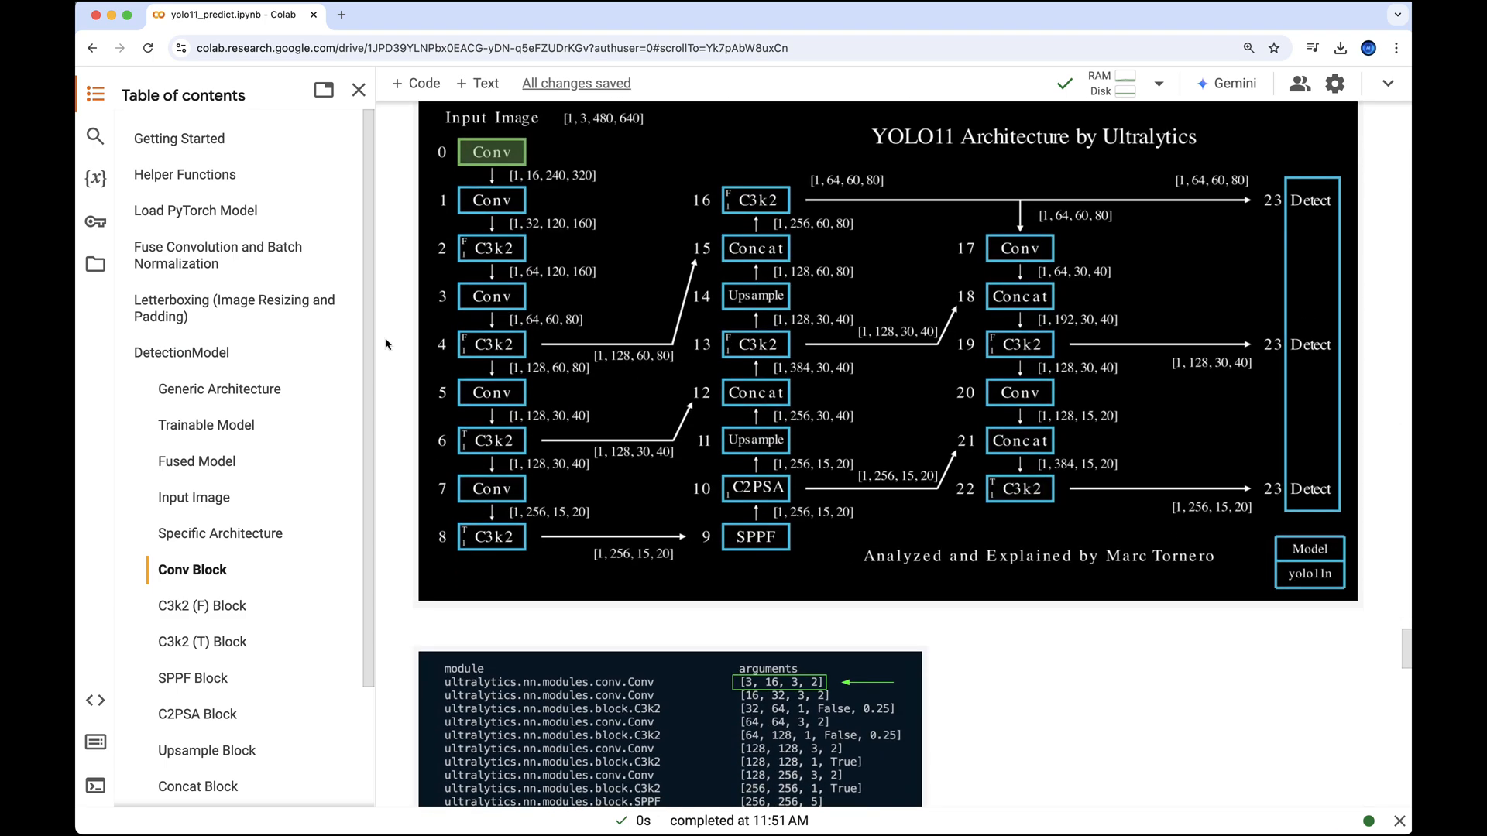
scroll("down", 3)
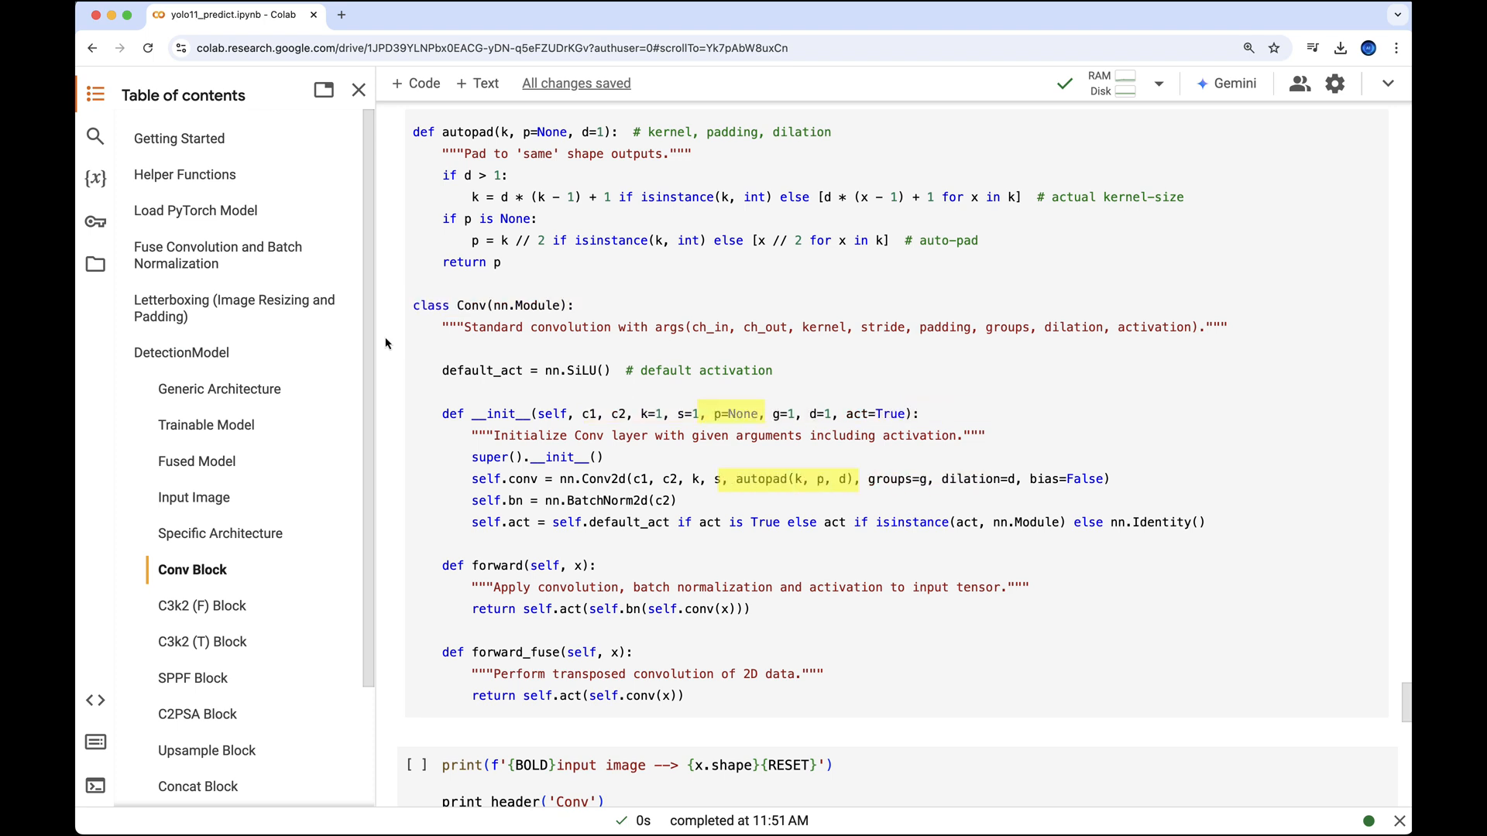
Run the print cell showing layer m0 with output size [1, 16, 240, 320]
double_click(735, 414)
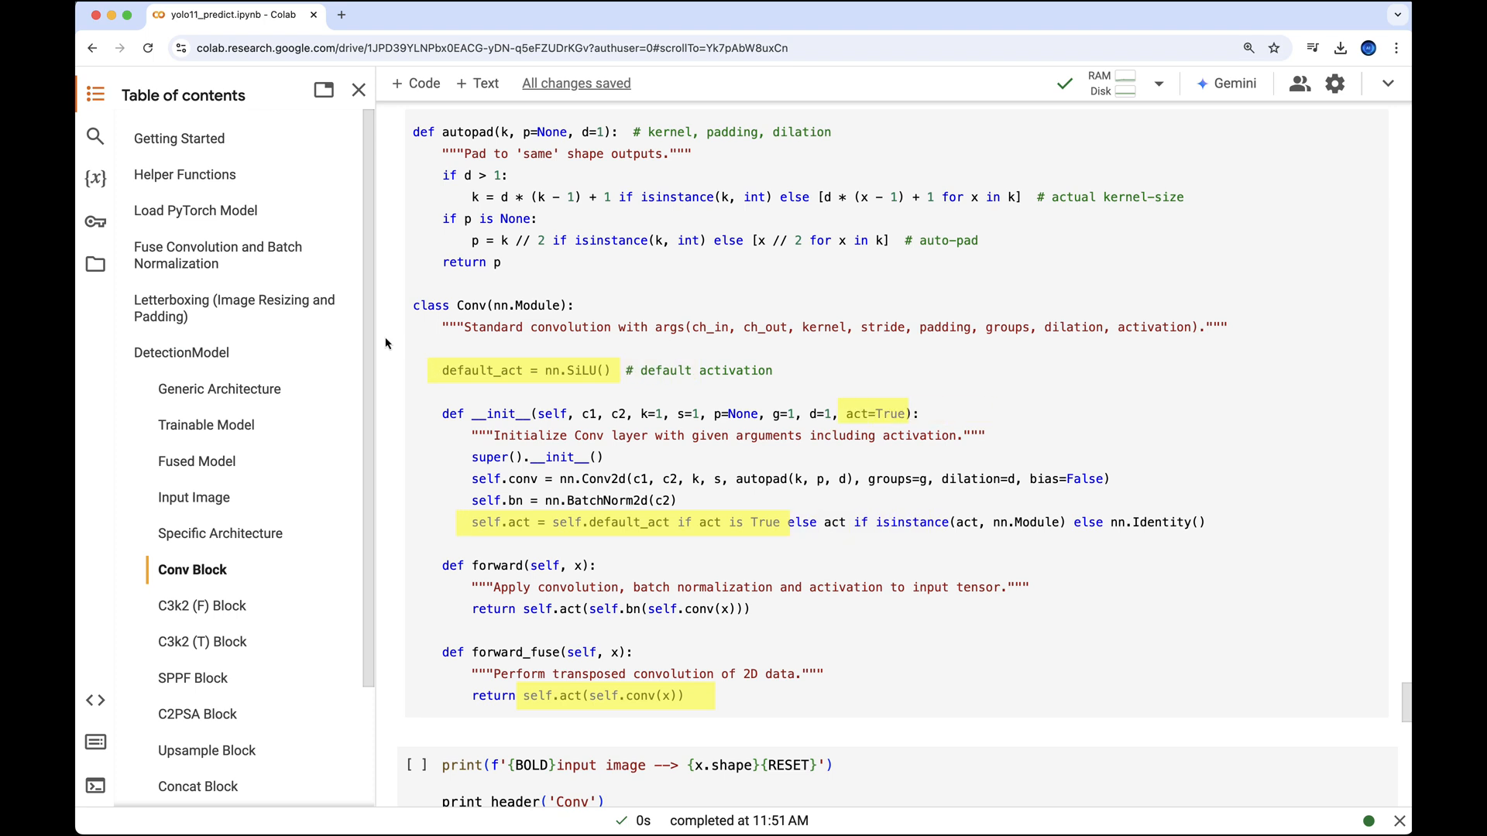
scroll("down", 3)
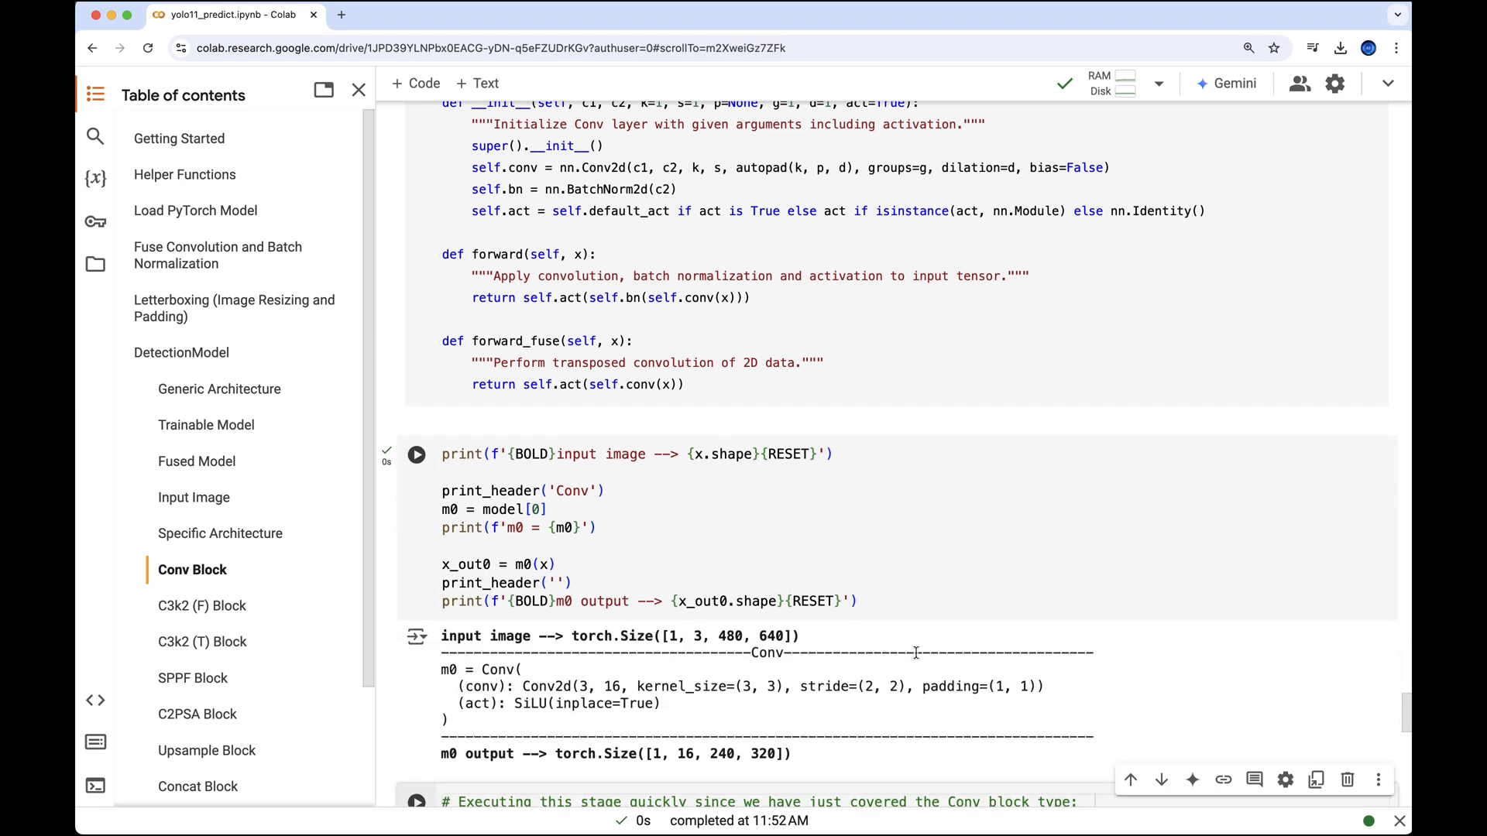
scroll("down", 3)
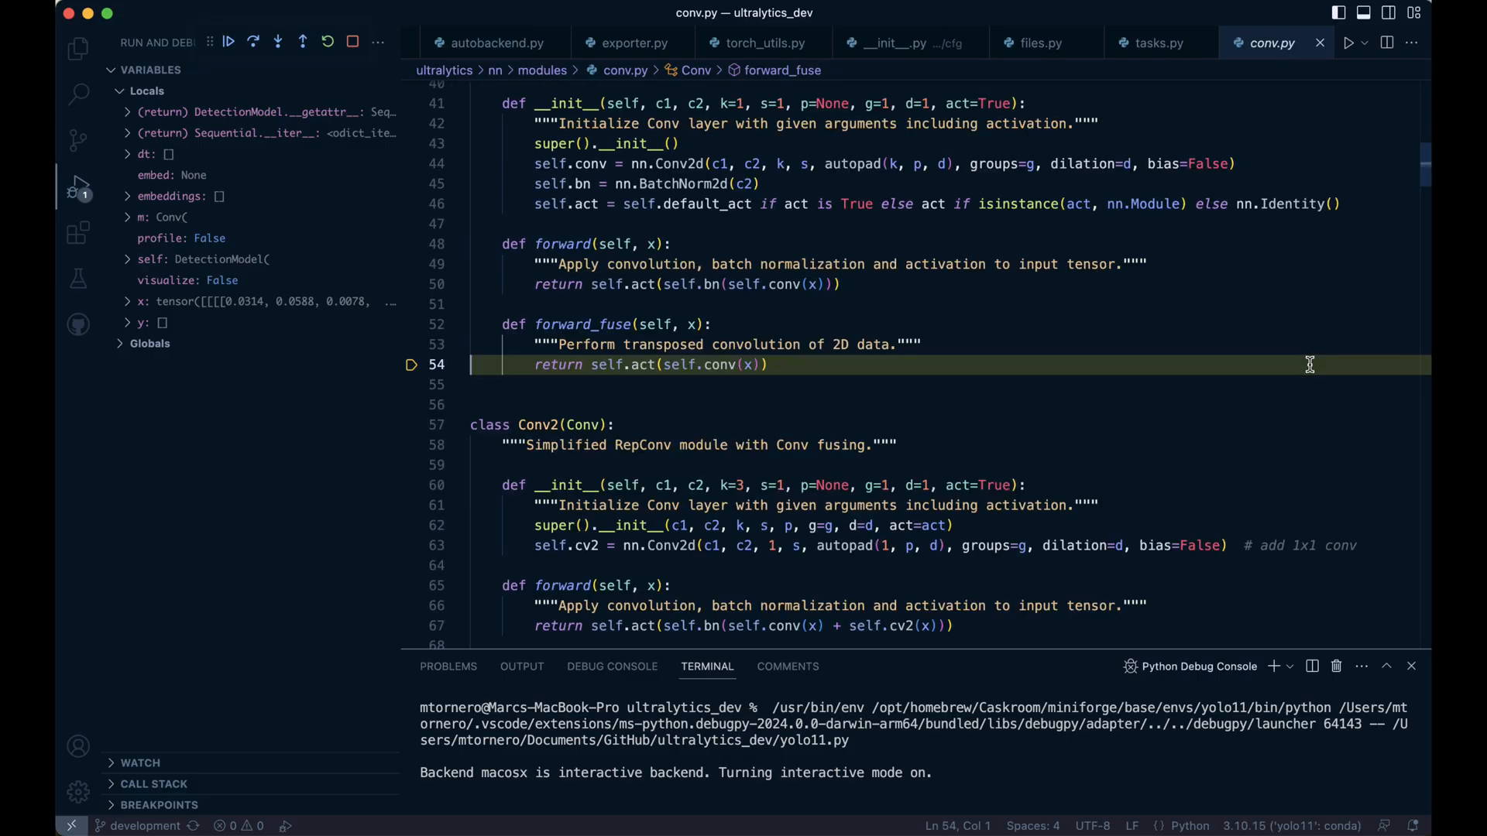
Step out to tasks.py _predict_once and continue past layer 0's Conv
left_click(1160, 42)
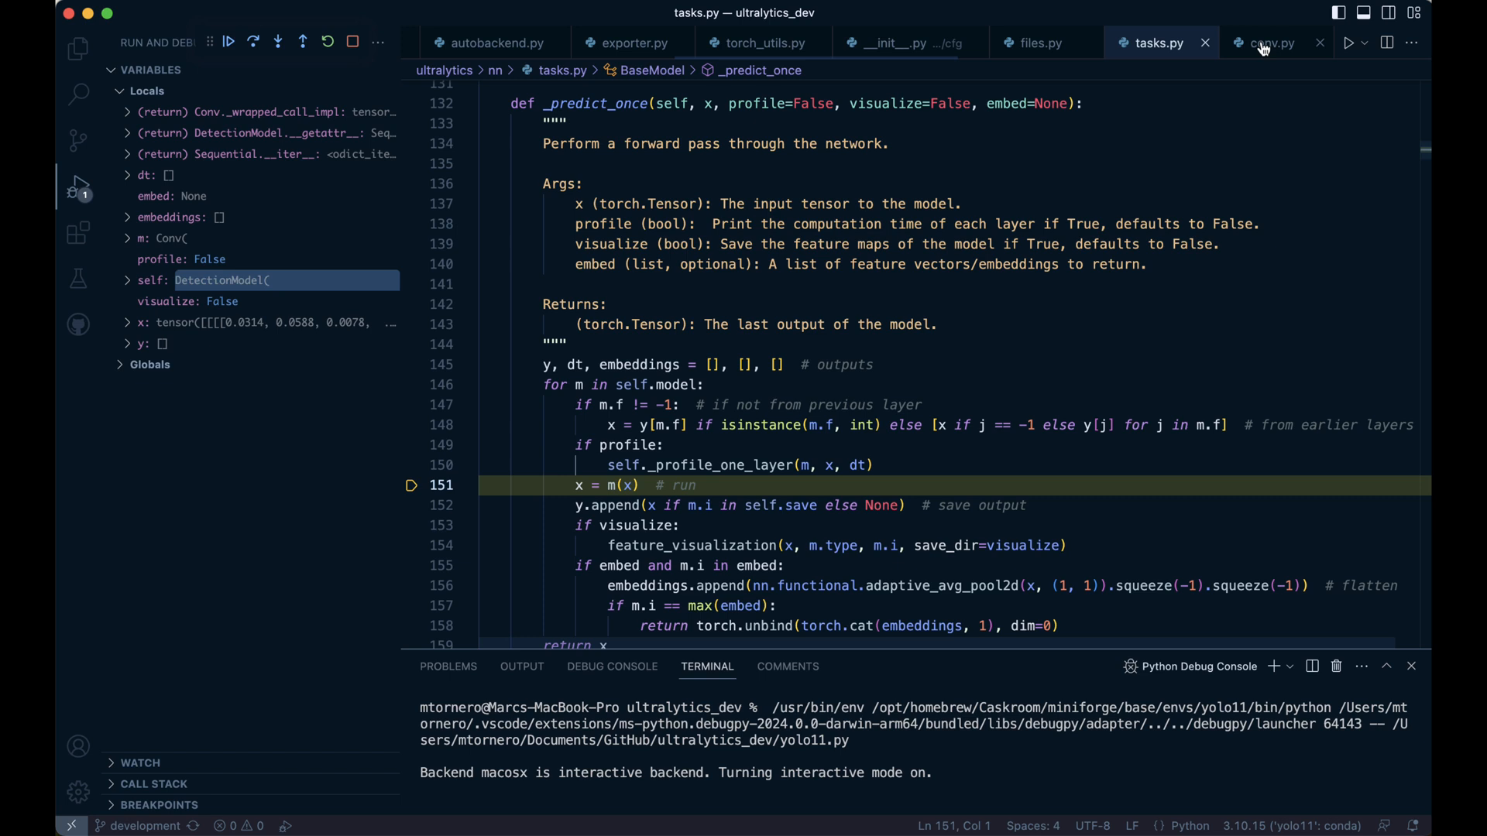
left_click(253, 41)
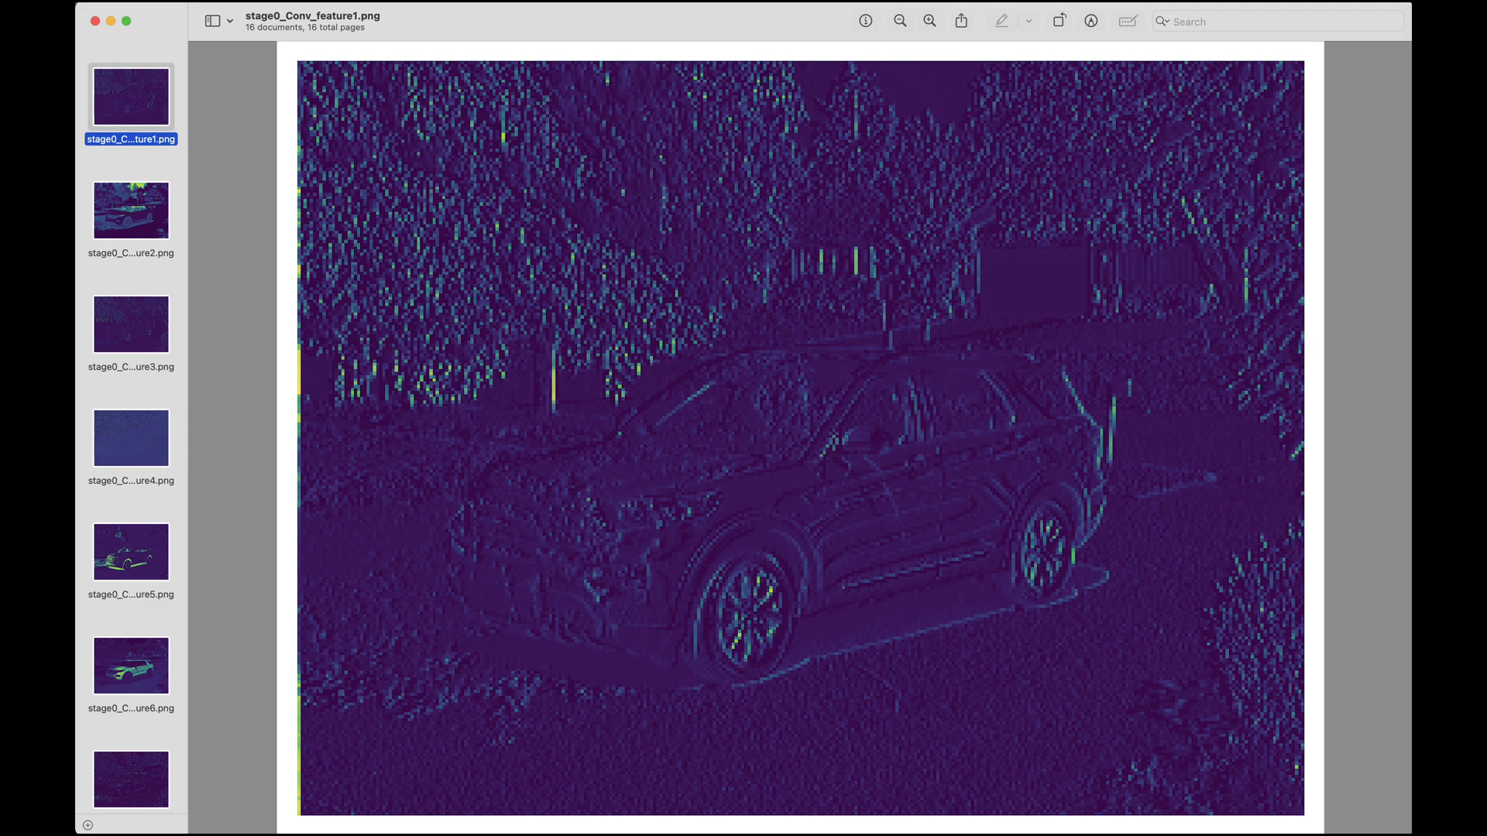
Browse stage-0 Conv feature maps 2 through 6 in the Preview sidebar
left_click(130, 210)
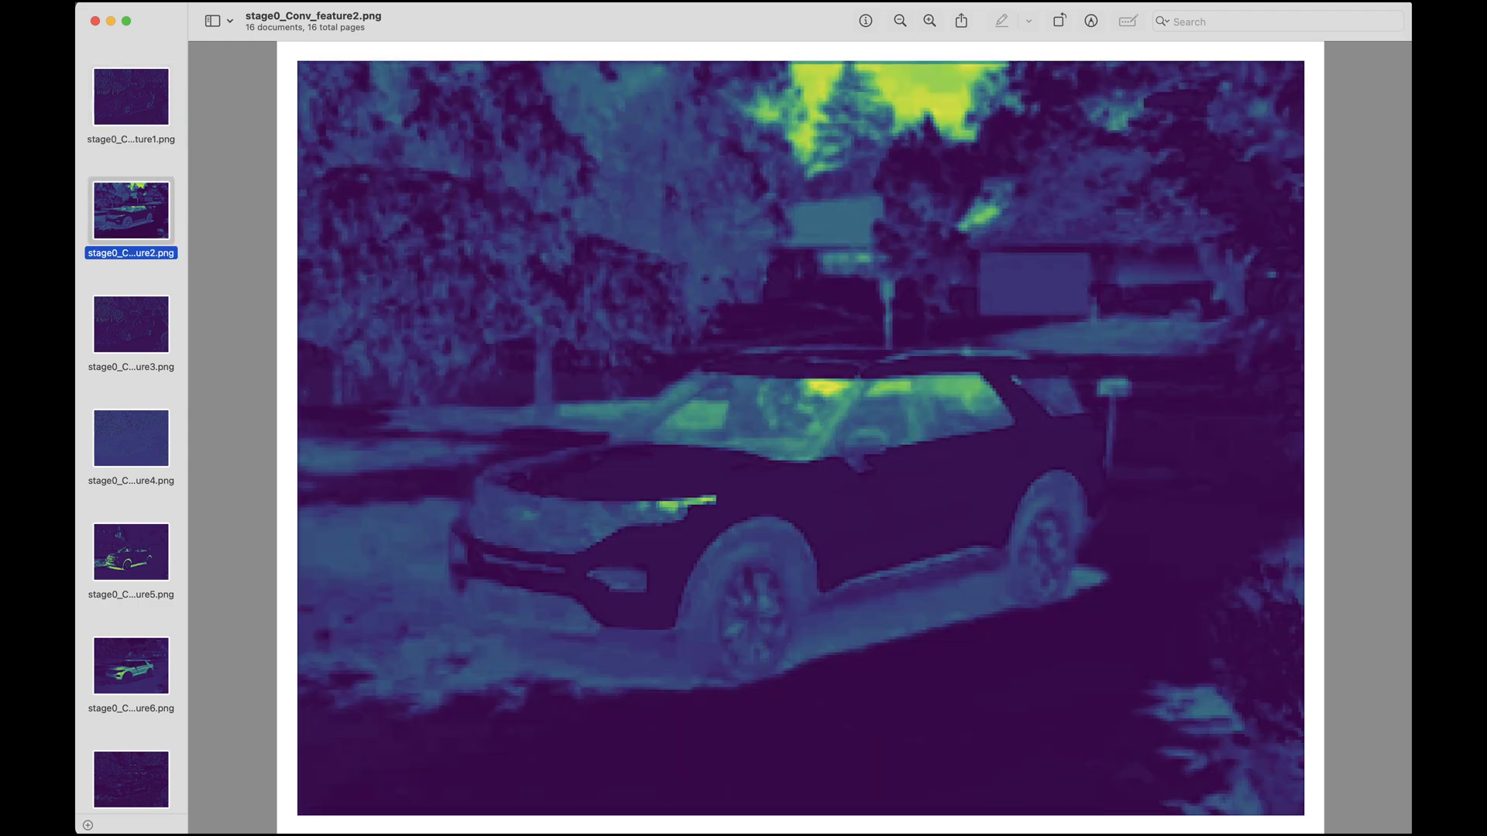
left_click(130, 324)
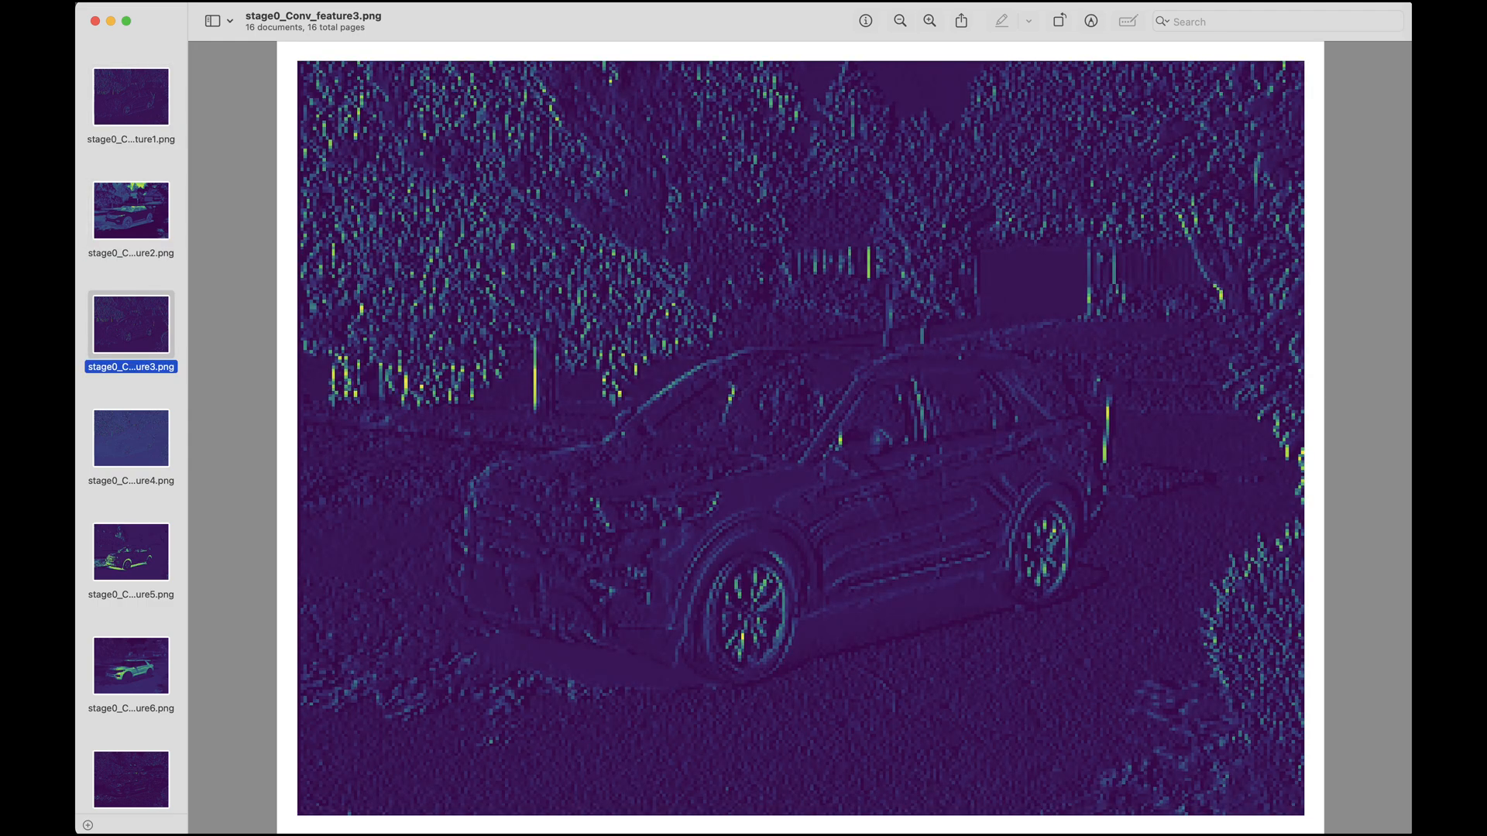
left_click(130, 437)
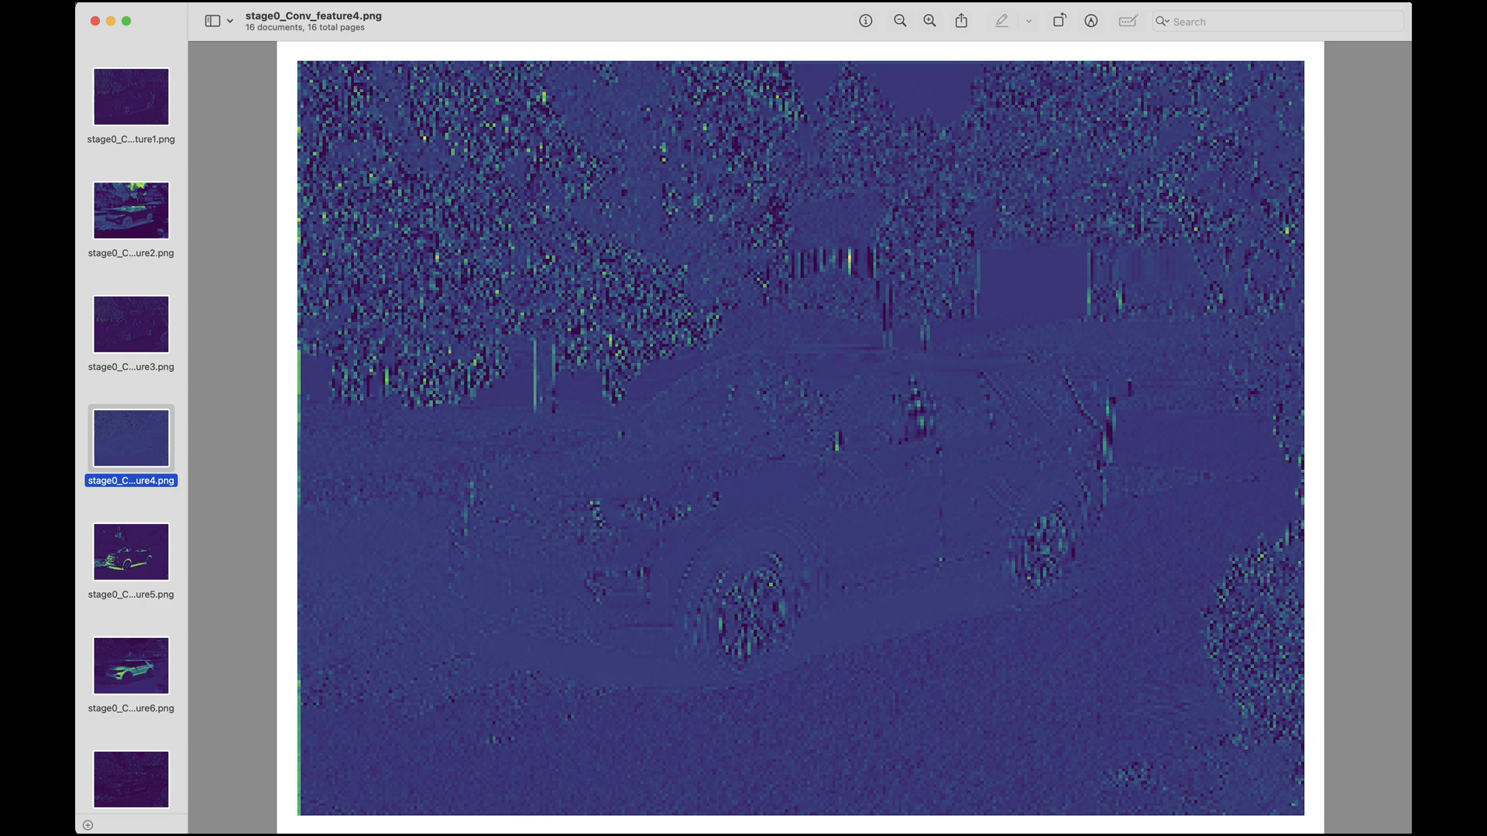
left_click(130, 553)
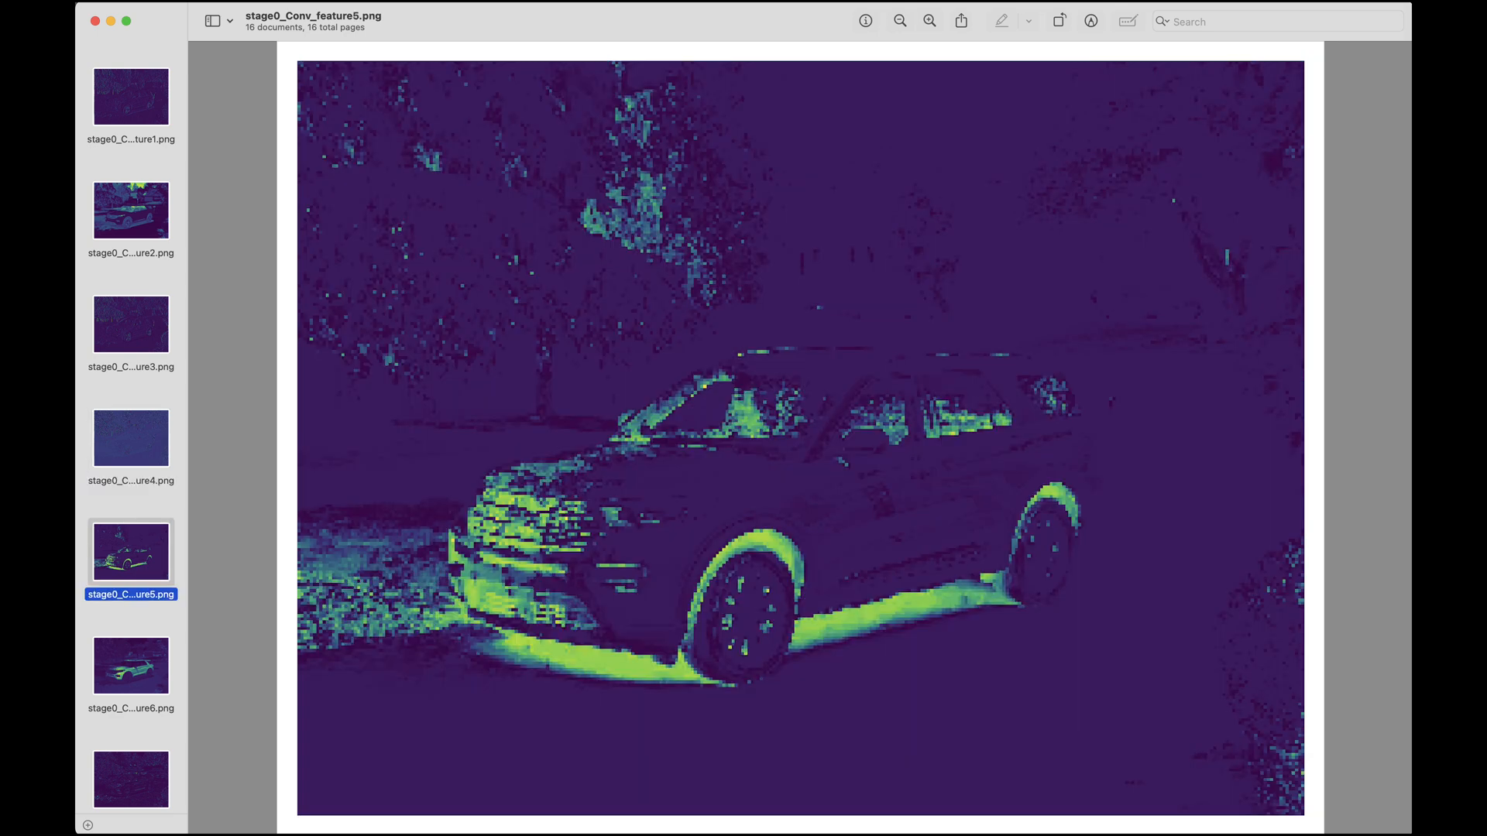
left_click(130, 666)
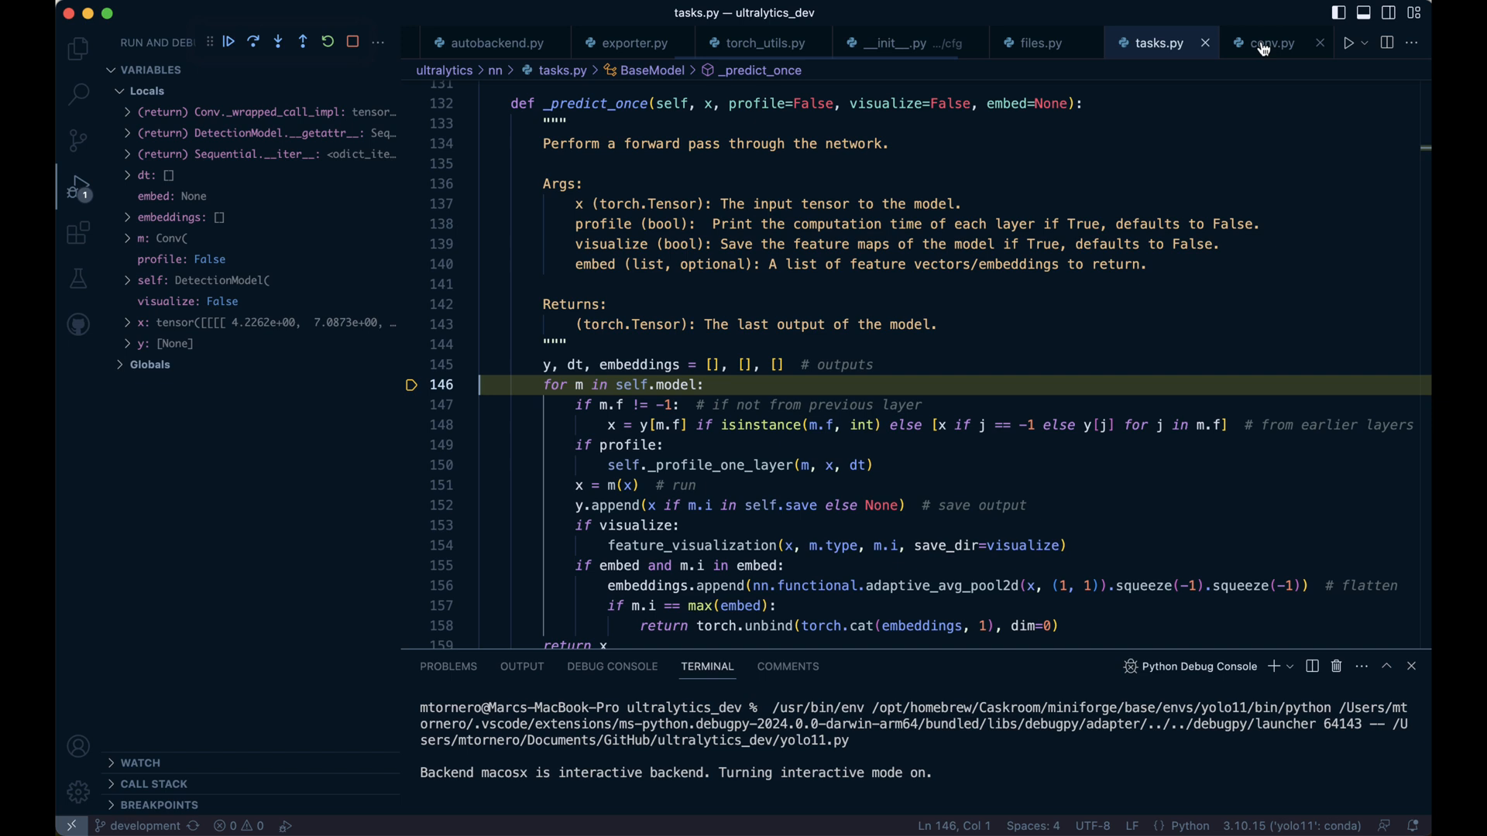
Resume the debugger through the next Conv layer to generate the 32 stage-1 feature maps
left_click(251, 41)
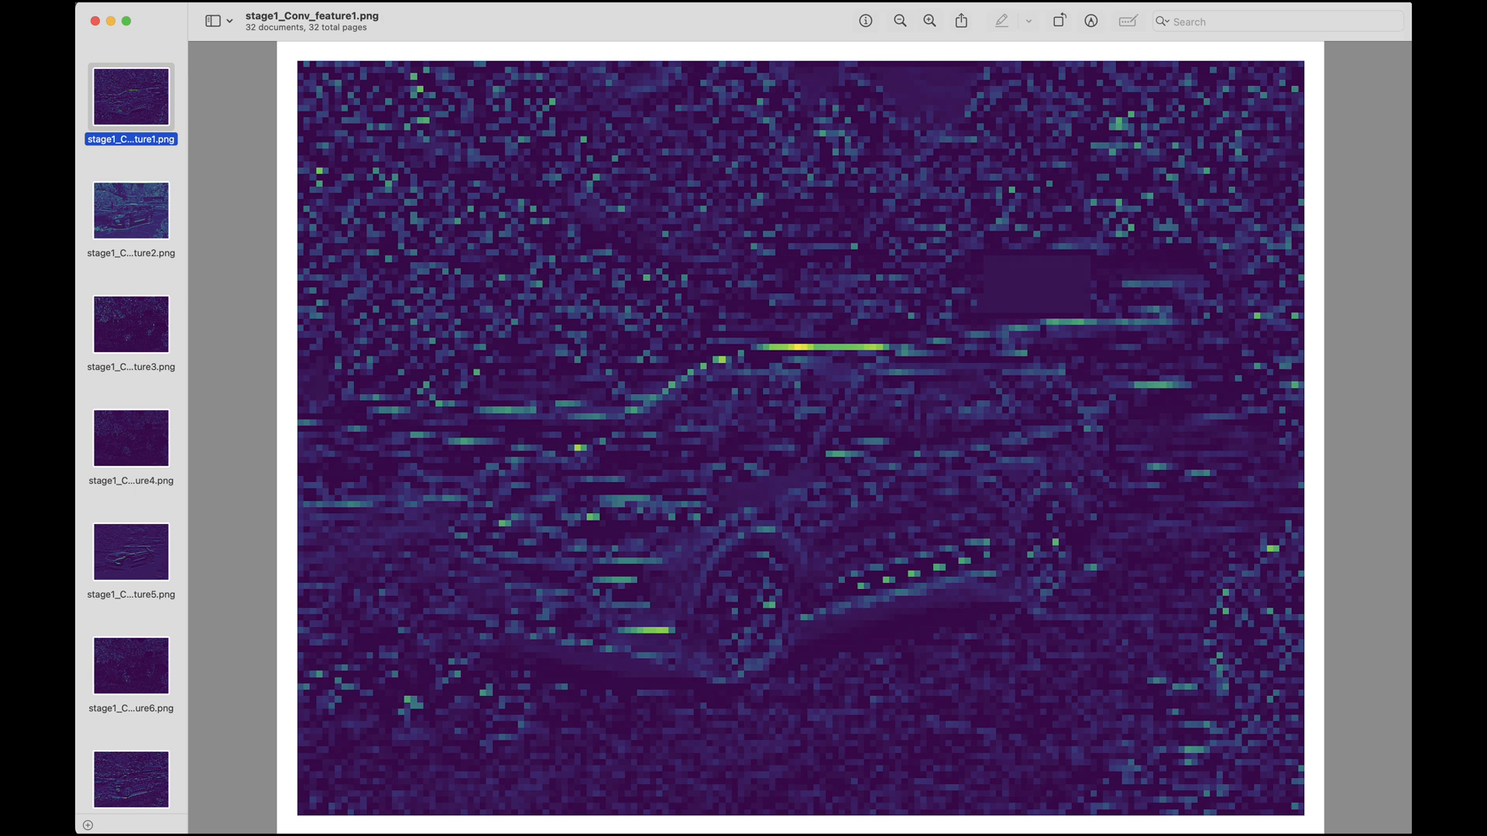
View stage-1 Conv feature maps two through six (stage1_Conv_feature2 to feature6) in Preview
left_click(130, 210)
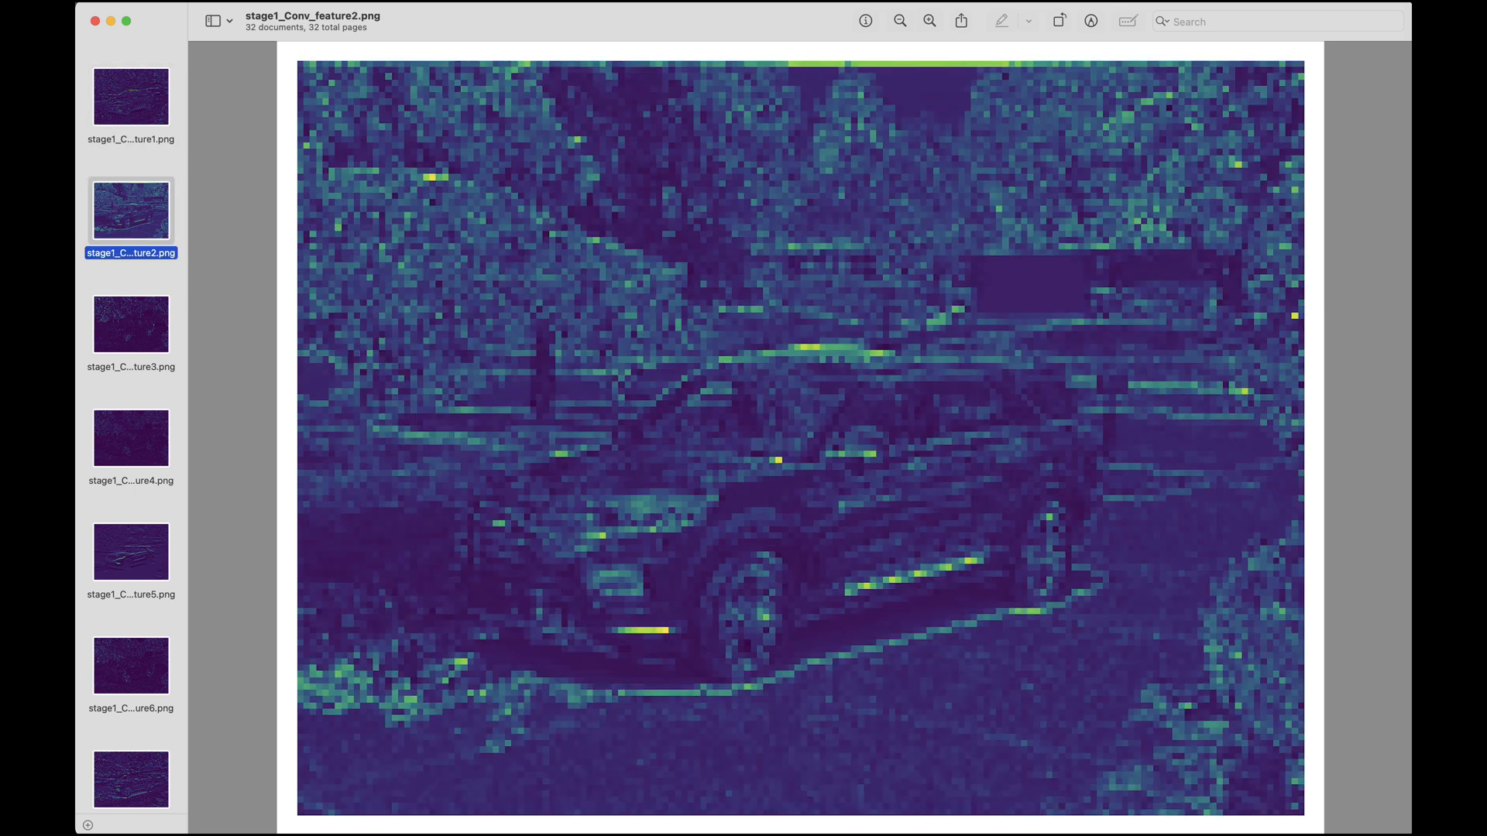
left_click(130, 324)
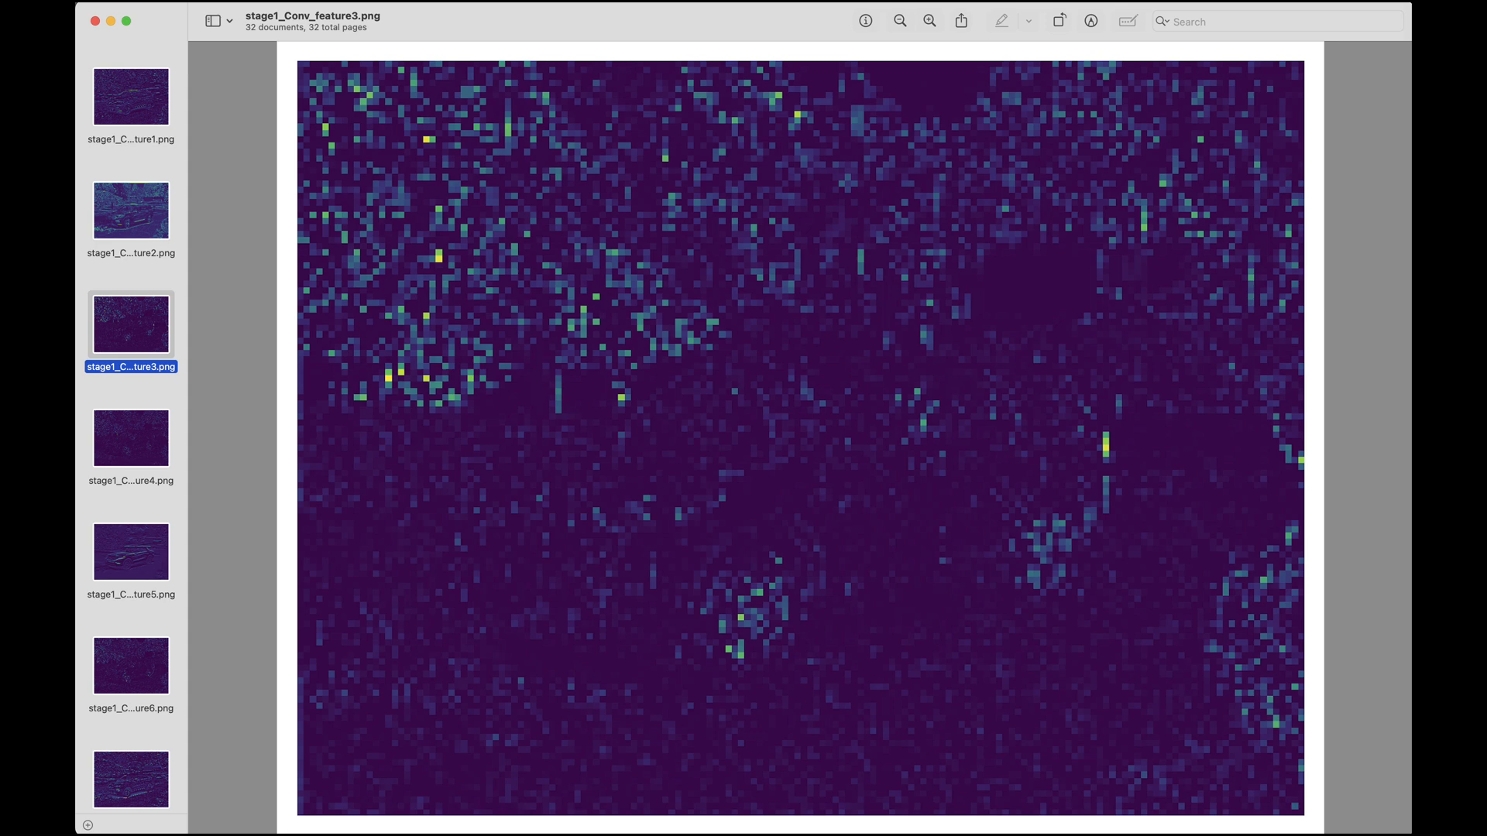
left_click(130, 437)
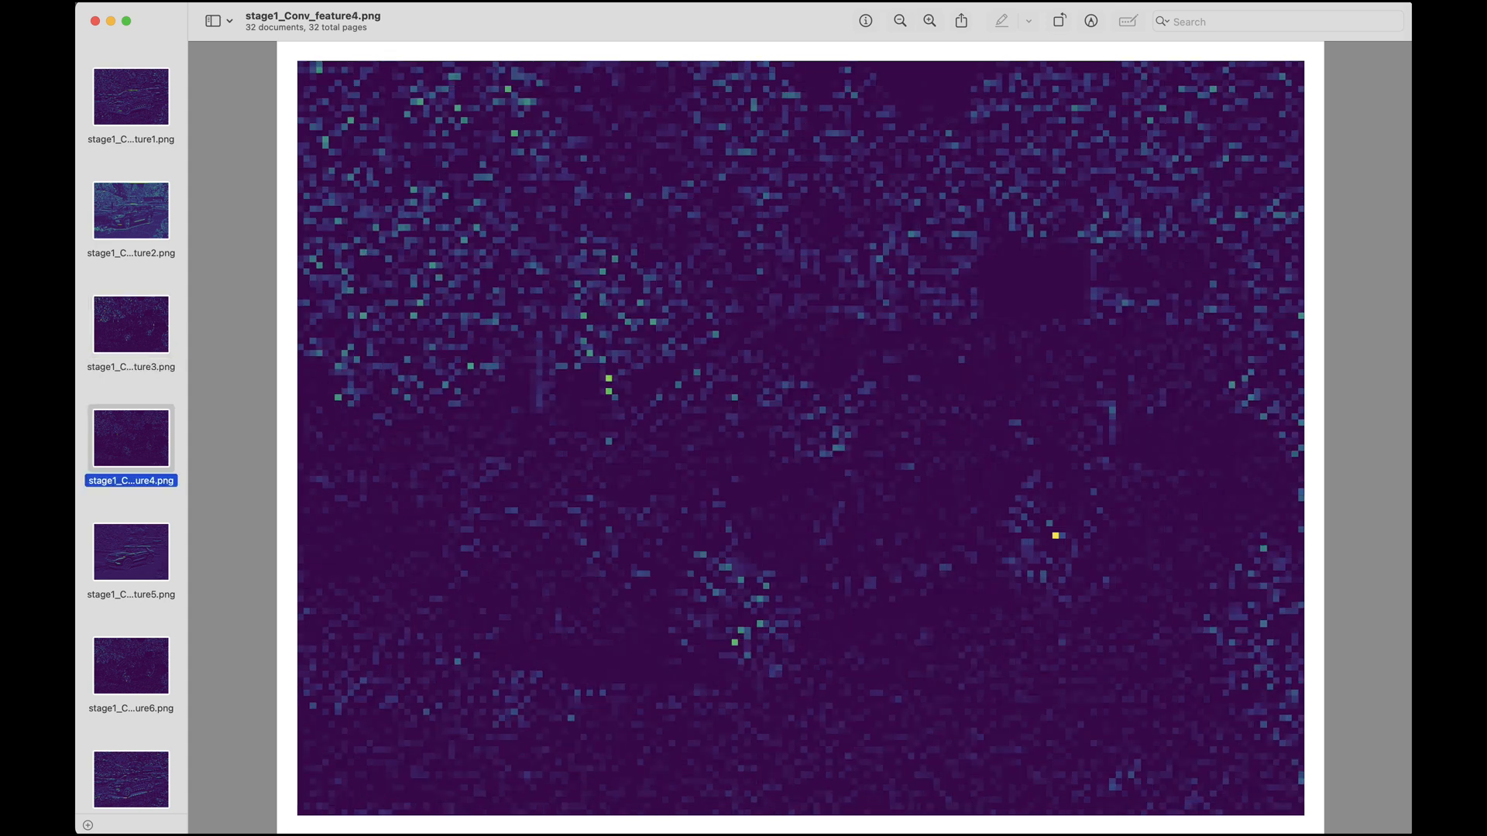
left_click(130, 552)
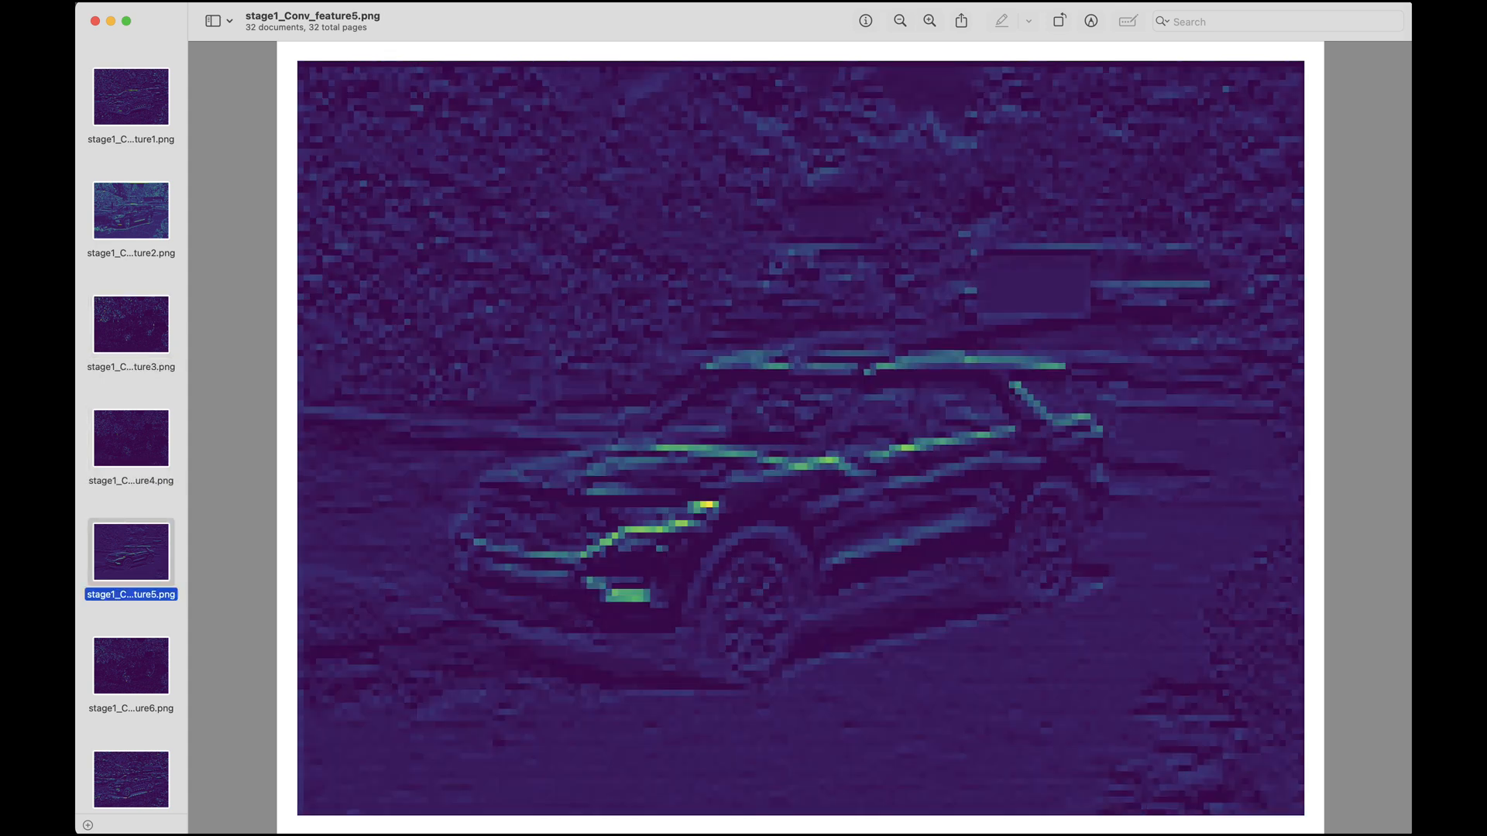
left_click(131, 664)
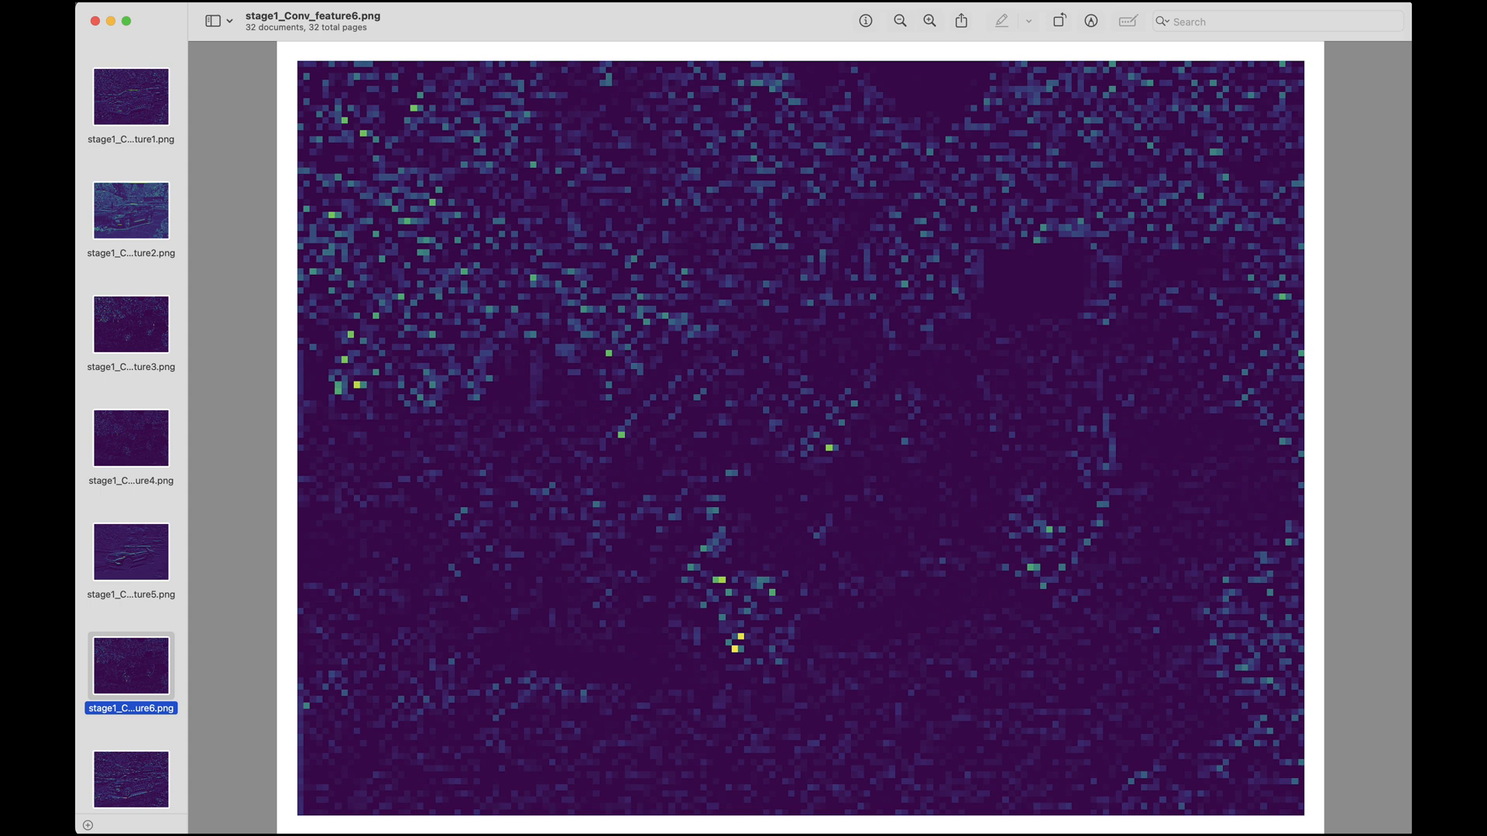